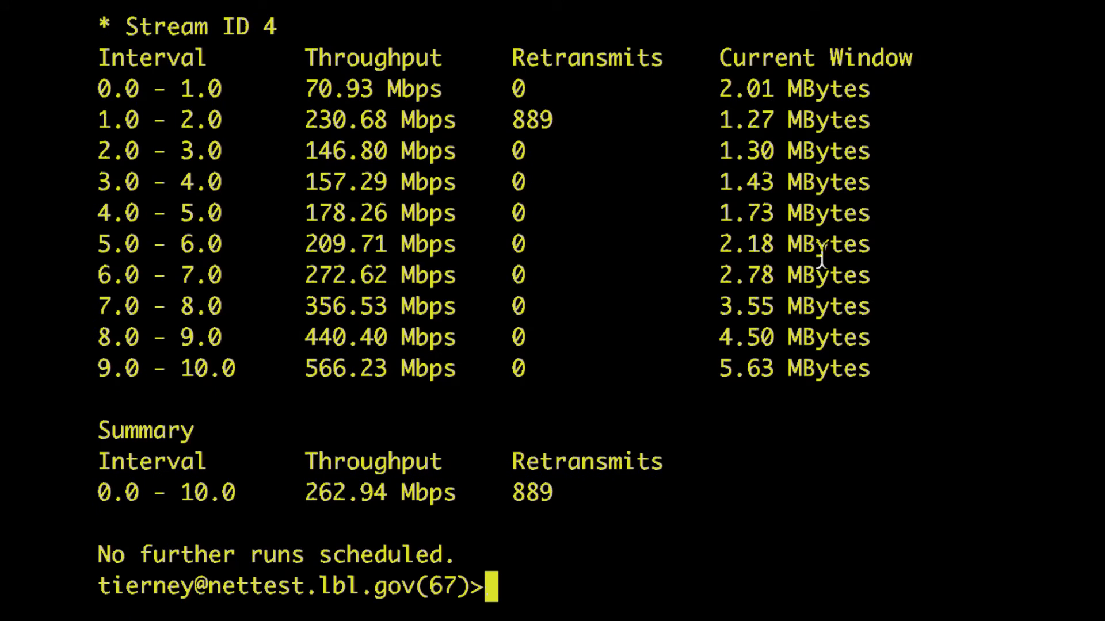
mouse_move(637, 60)
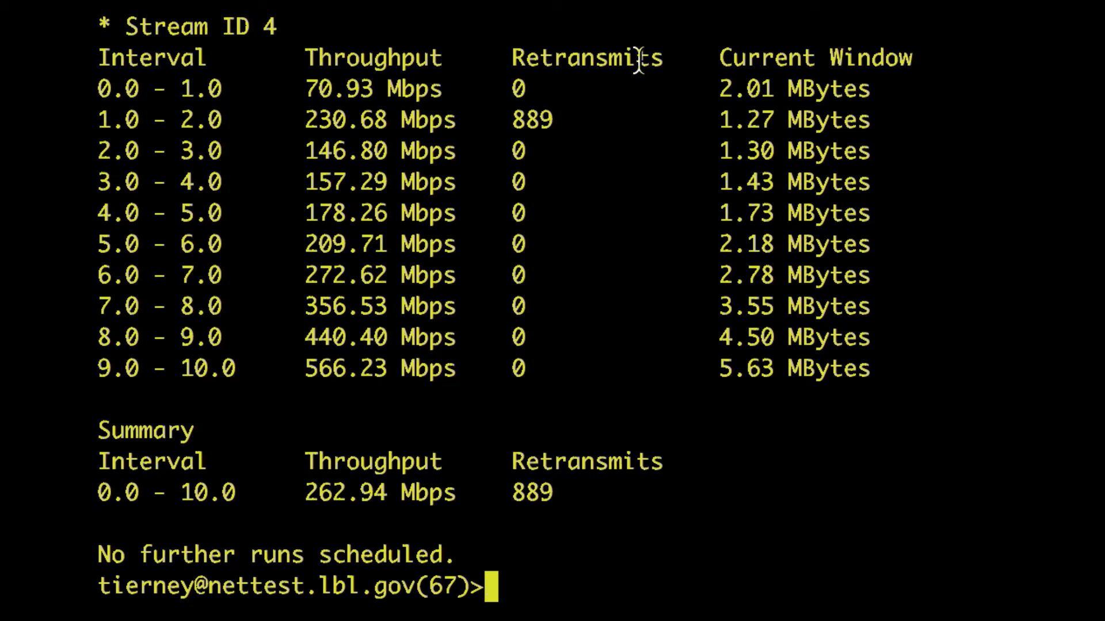
mouse_move(591, 151)
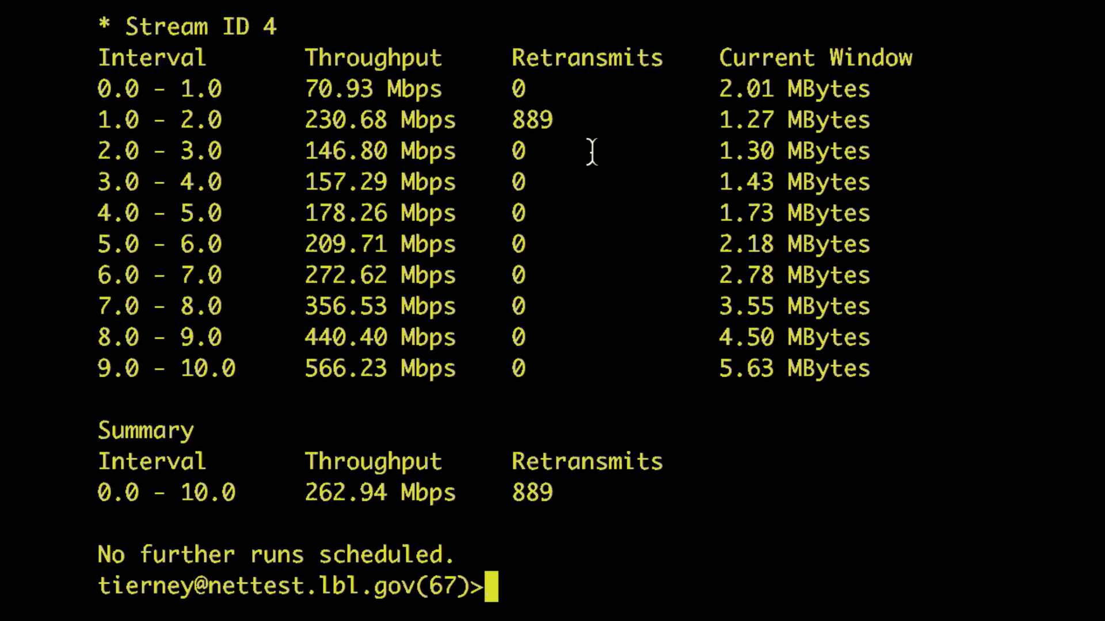
mouse_move(574, 56)
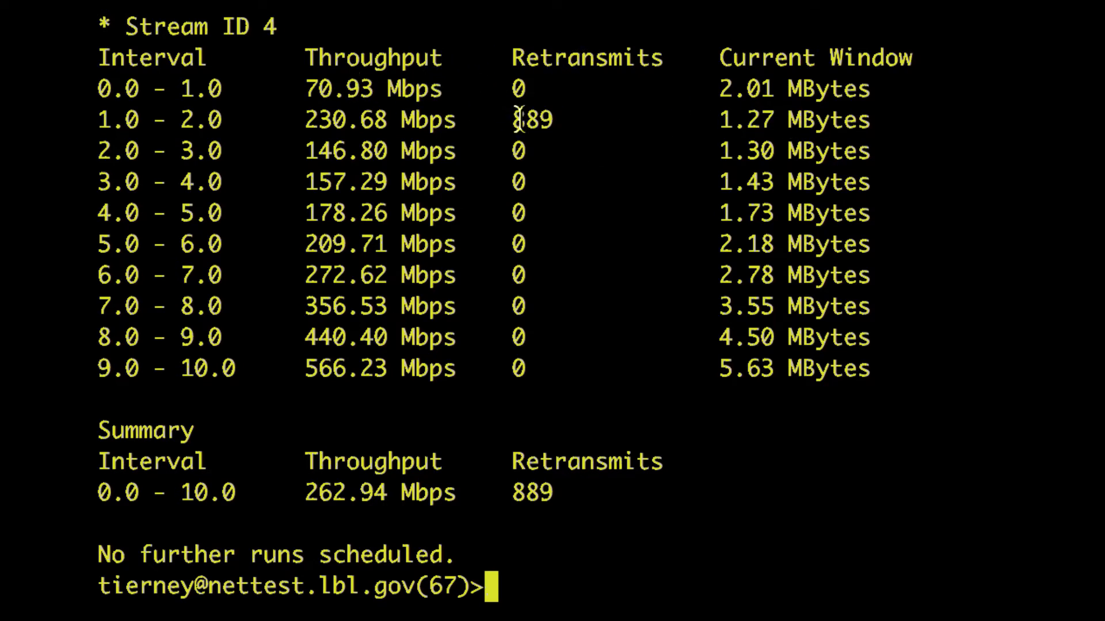
mouse_move(556, 131)
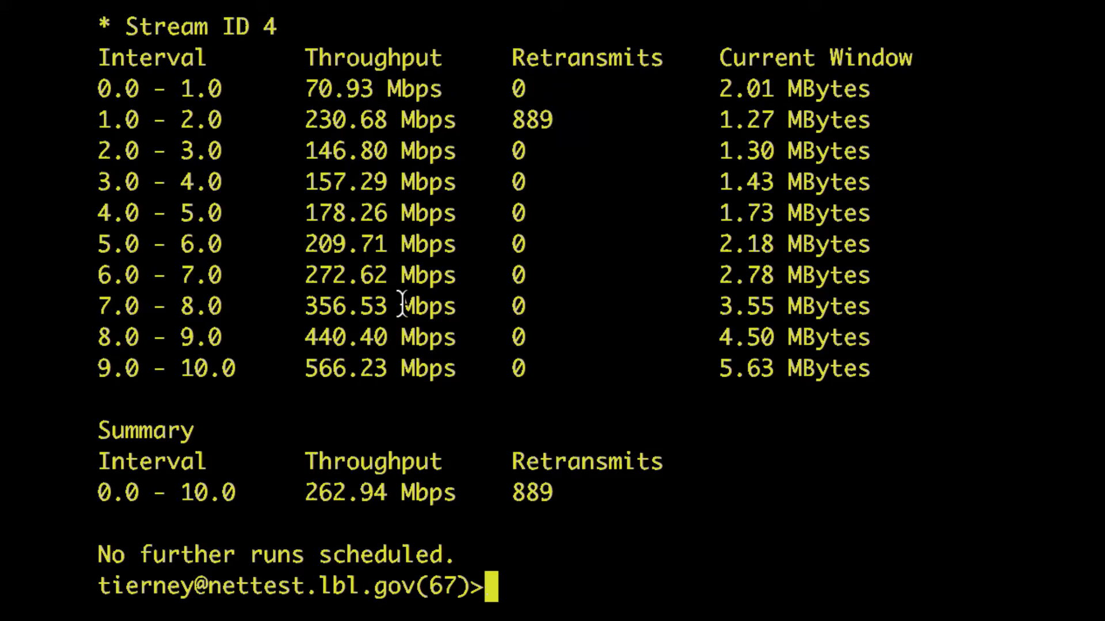
mouse_move(402, 392)
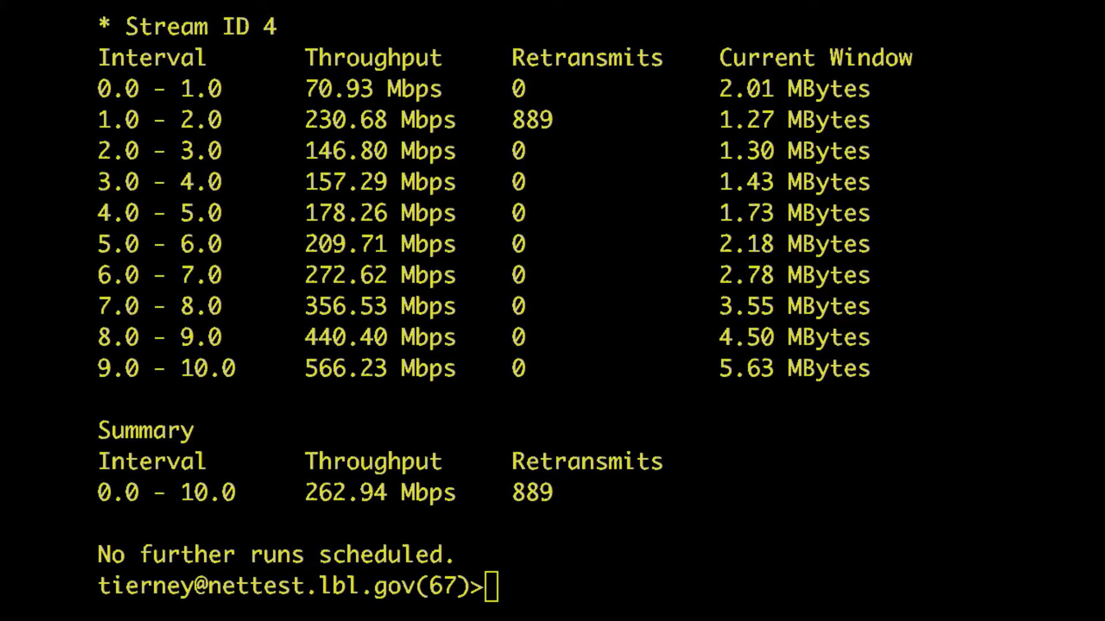
Run a nuttcp throughput test from bnl-pt1.es.net, yielding 292.46 Mbps and 1141 retransmits
scroll(down, 3)
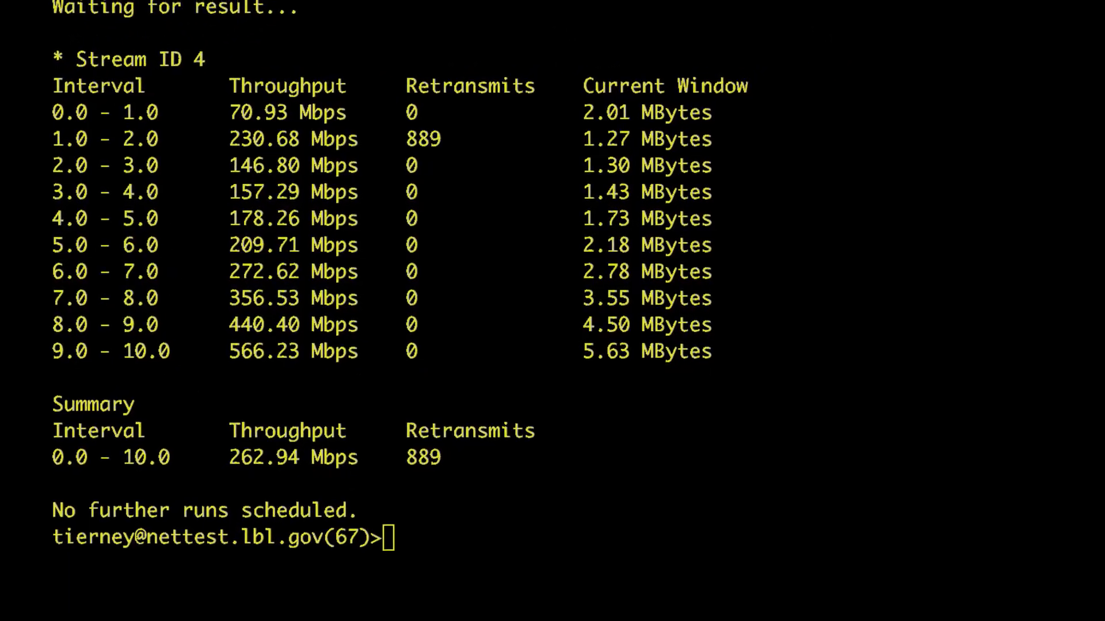
text(pscheduler task --tool nuttcp throughput --source bnl-pt1.es.net --dest net)
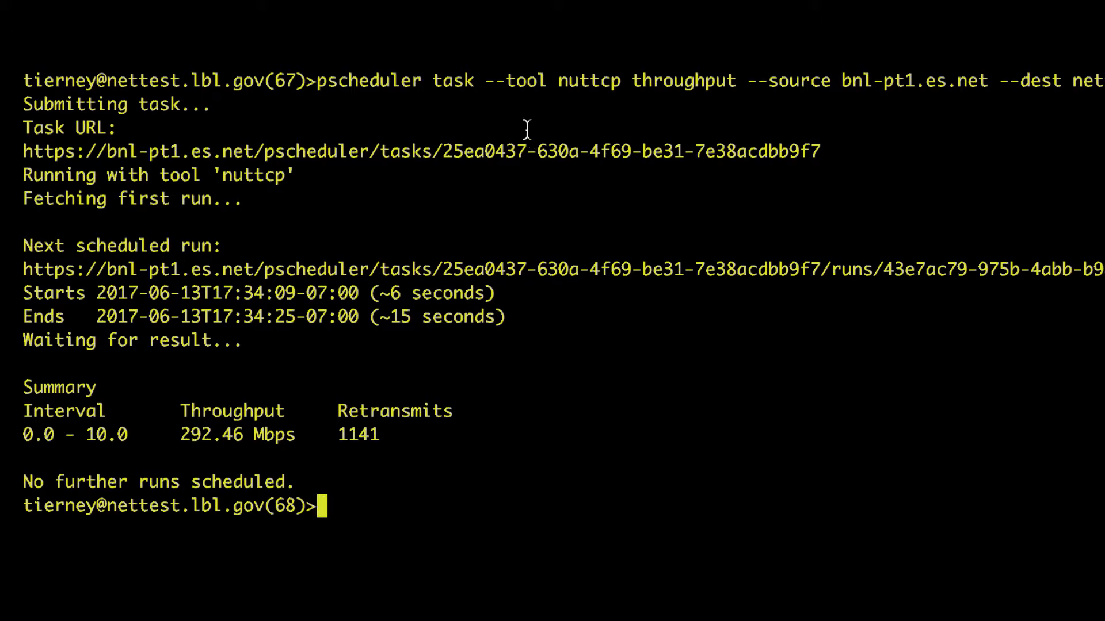
Show 'pscheduler task throughput --help' and highlight the --udp option
text(pscheduler task throughput --help)
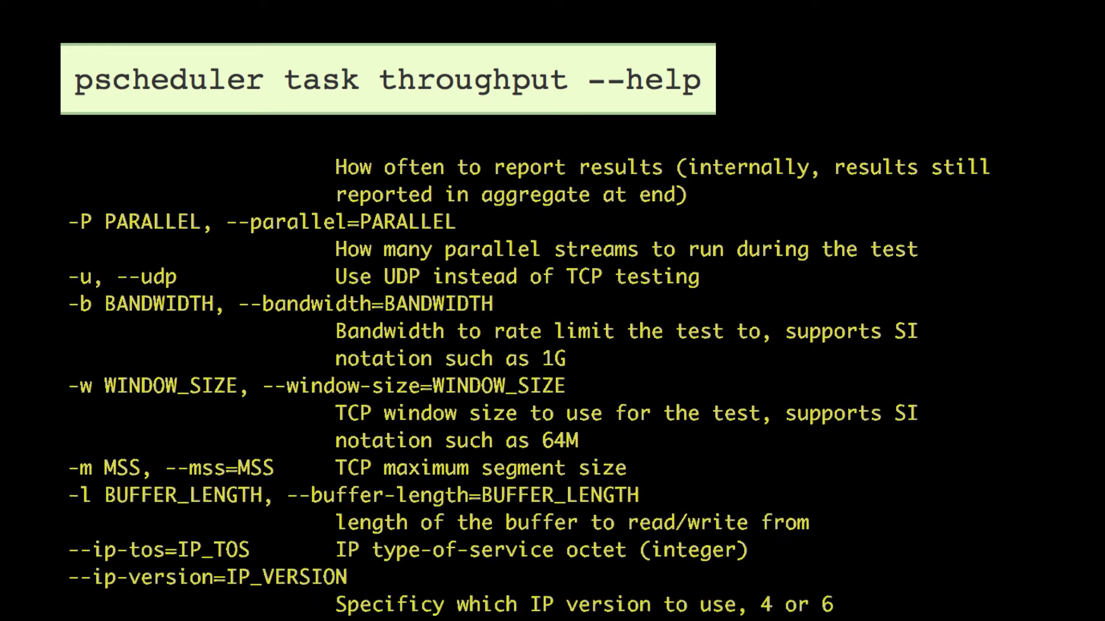
scroll(down, 3)
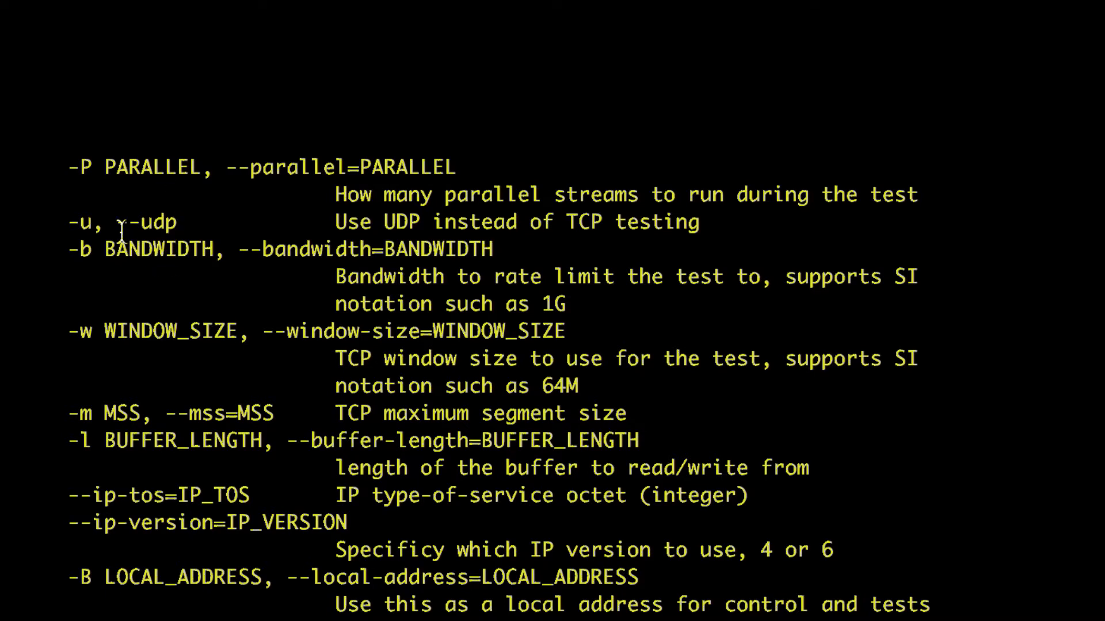
double_click(146, 222)
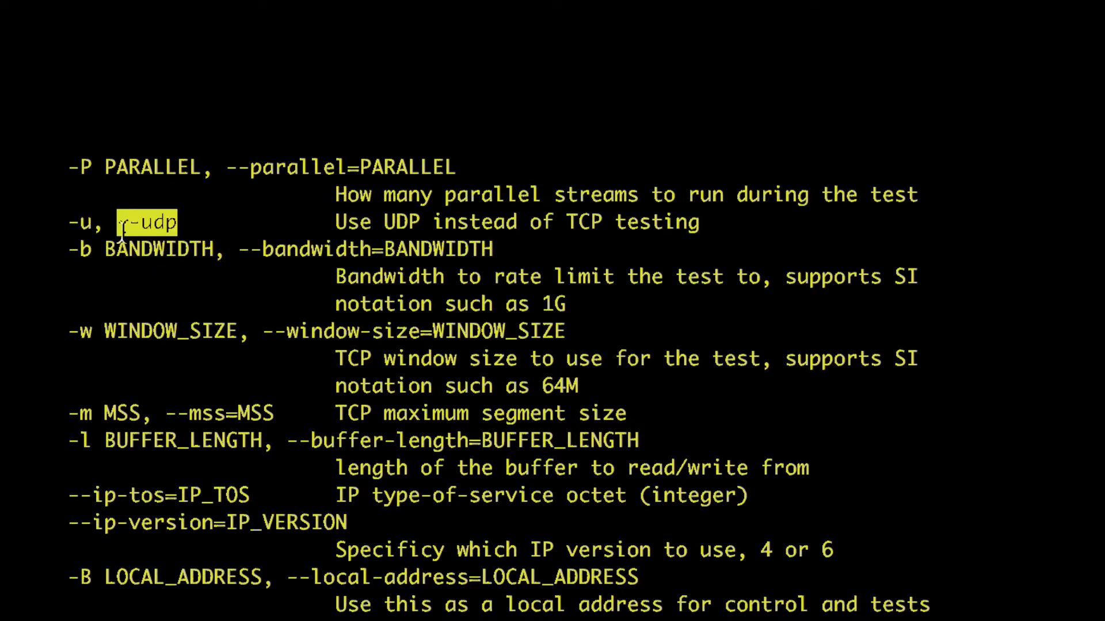
mouse_move(141, 331)
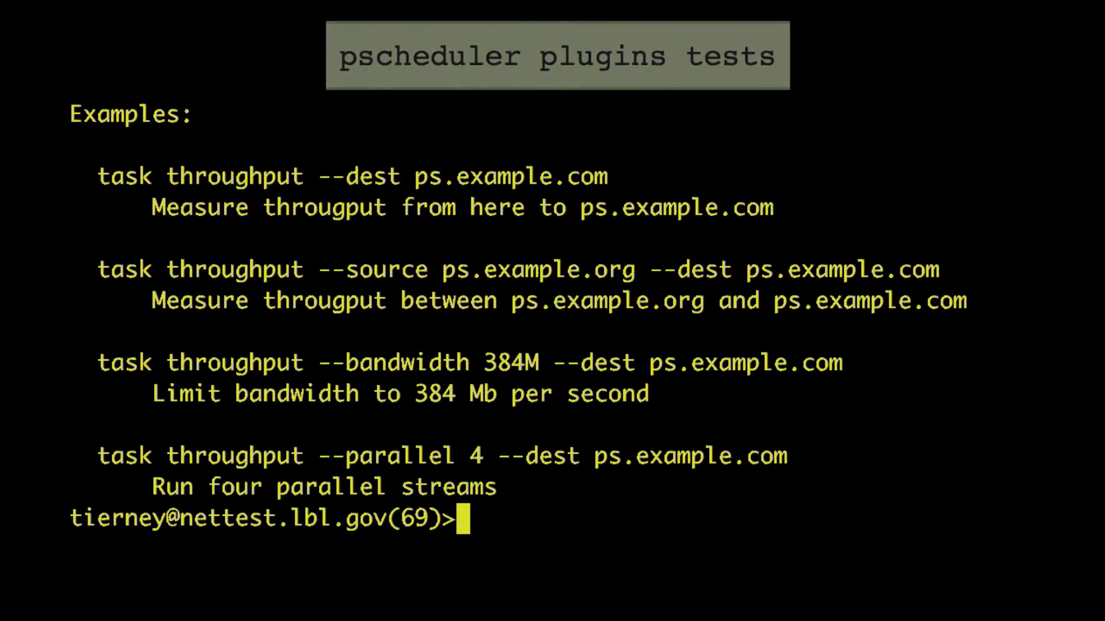
List test plugins with 'pscheduler plugins tests' and highlight the trace plugin
text(pscheduler plugins test)
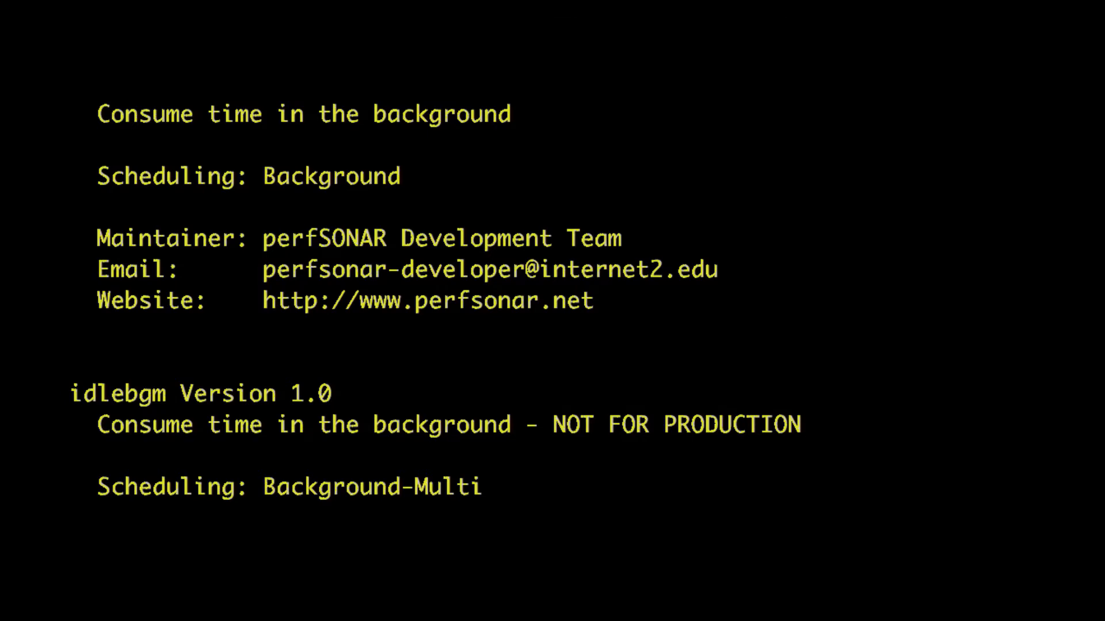
scroll(down, 3)
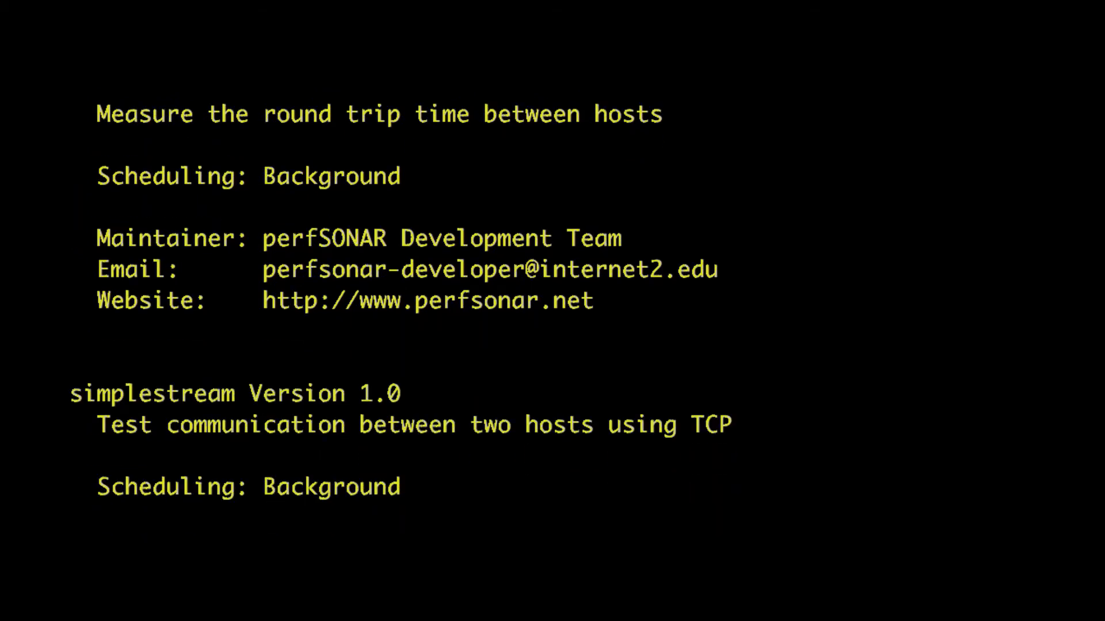
scroll(down, 3)
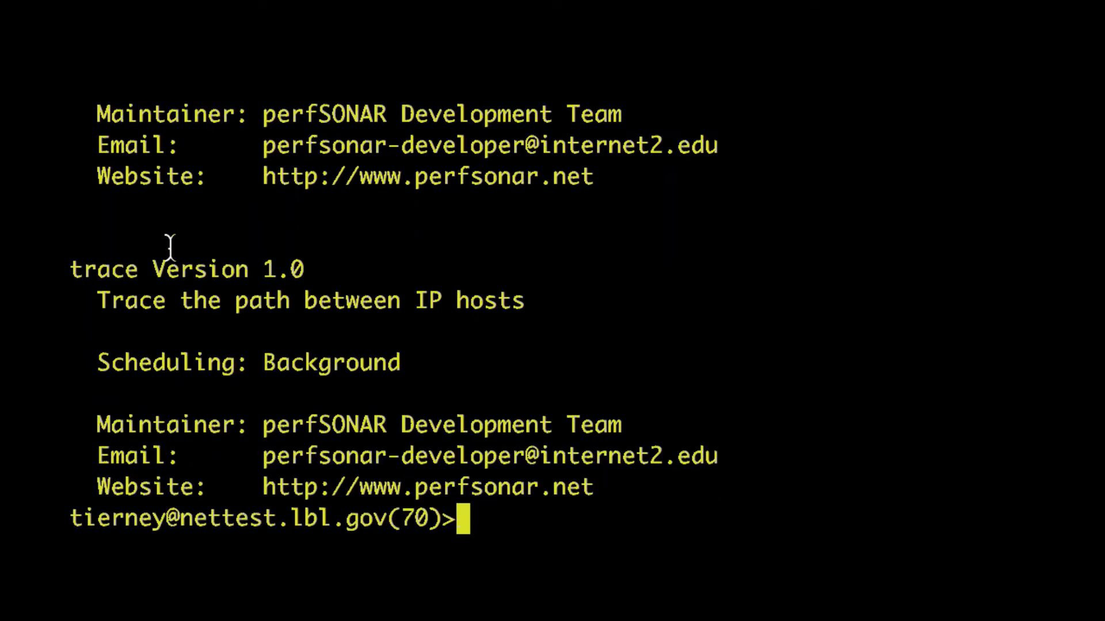
double_click(199, 270)
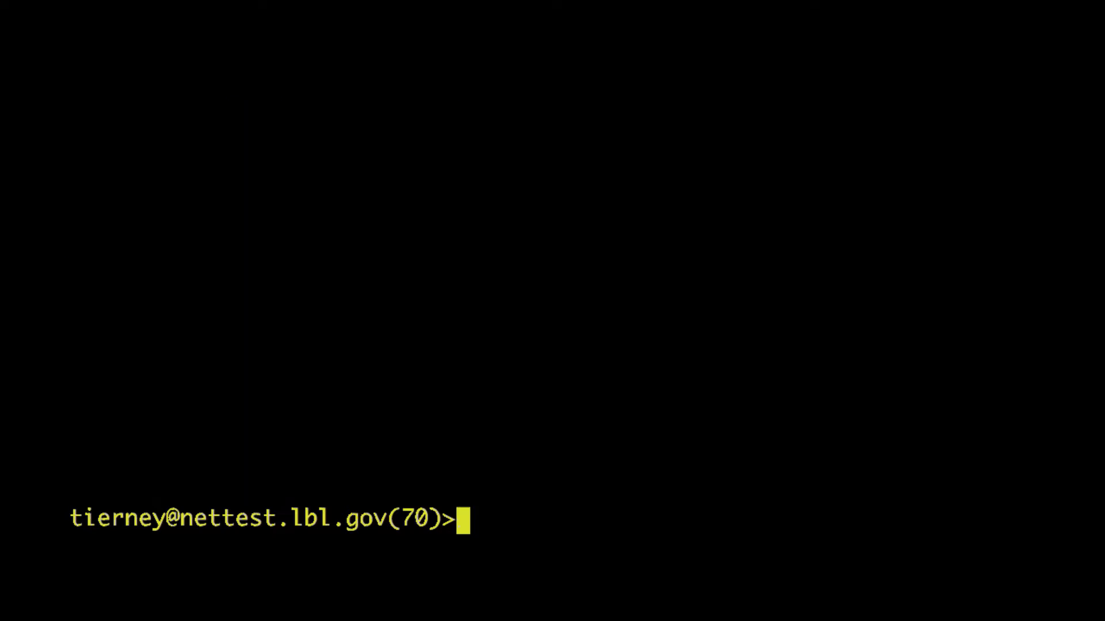
Scroll through the tool plugins like paris-traceroute, ping and powstream with their tests
text(pscheduler plugins tests)
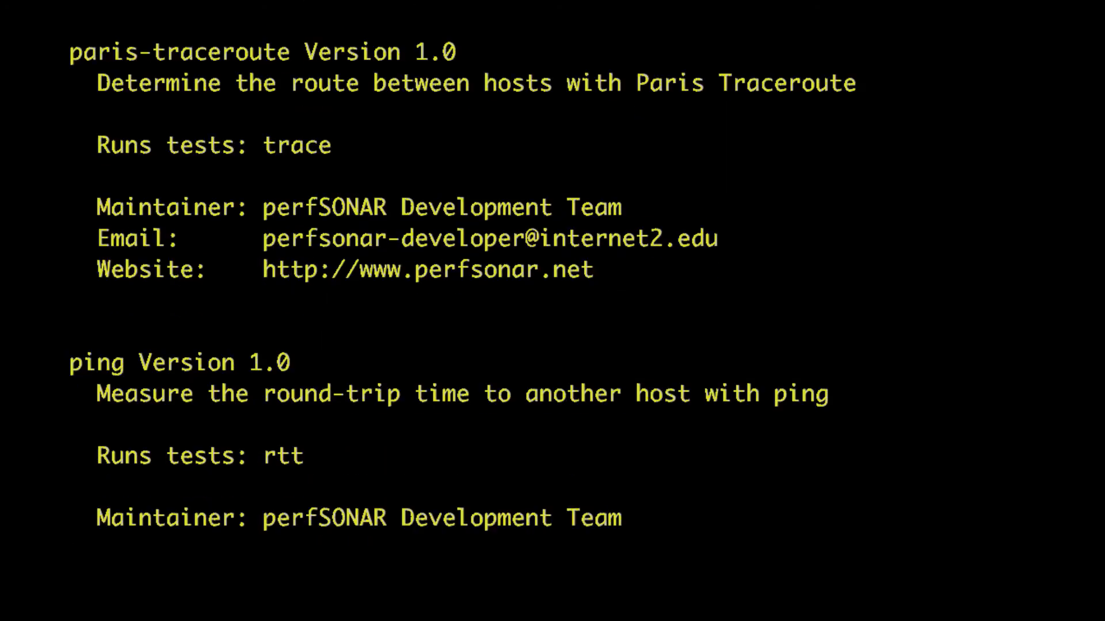
scroll(down, 3)
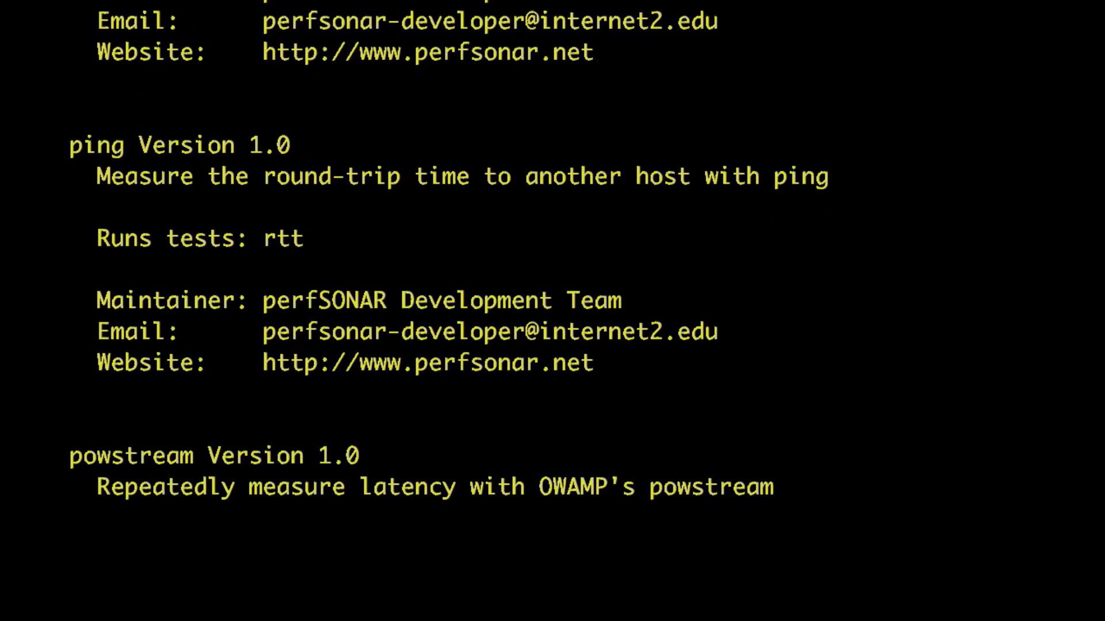
scroll(down, 3)
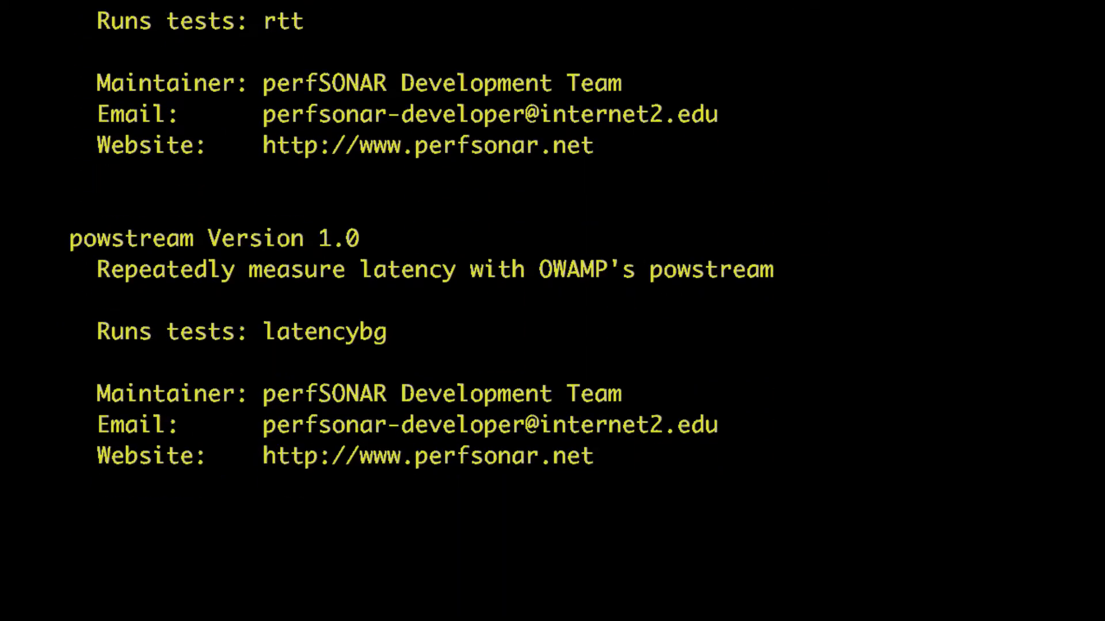
scroll(down, 3)
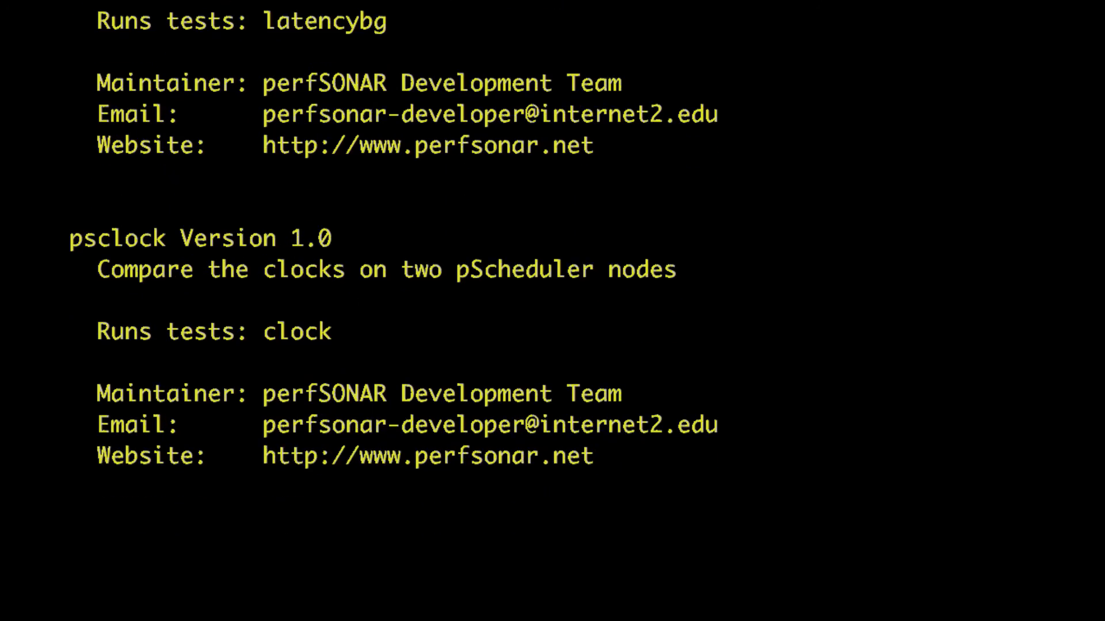
scroll(down, 3)
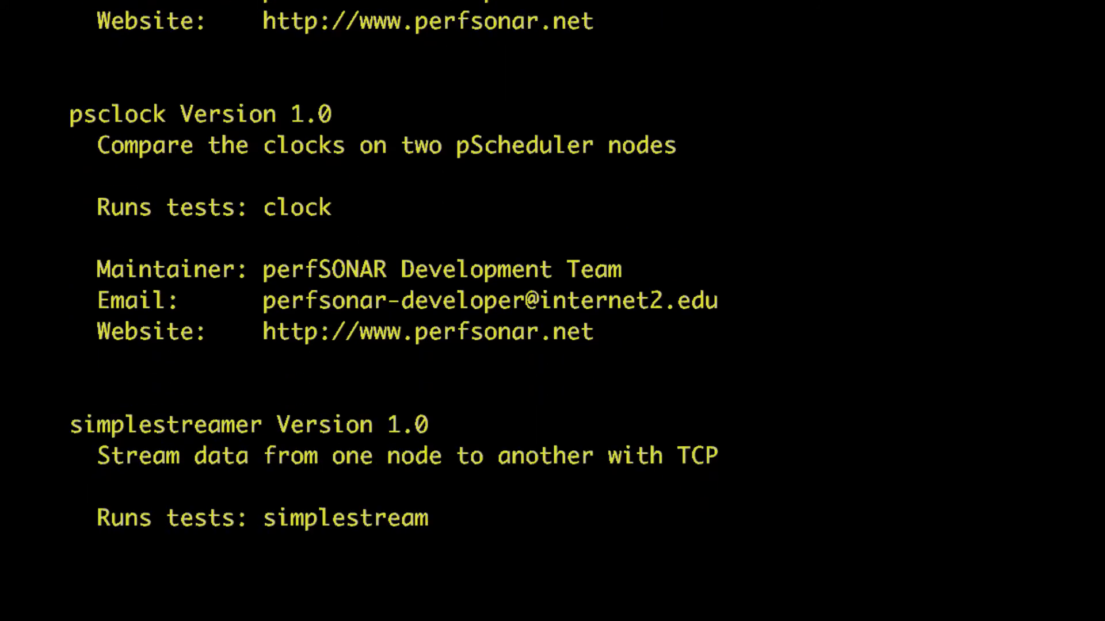
scroll(down, 3)
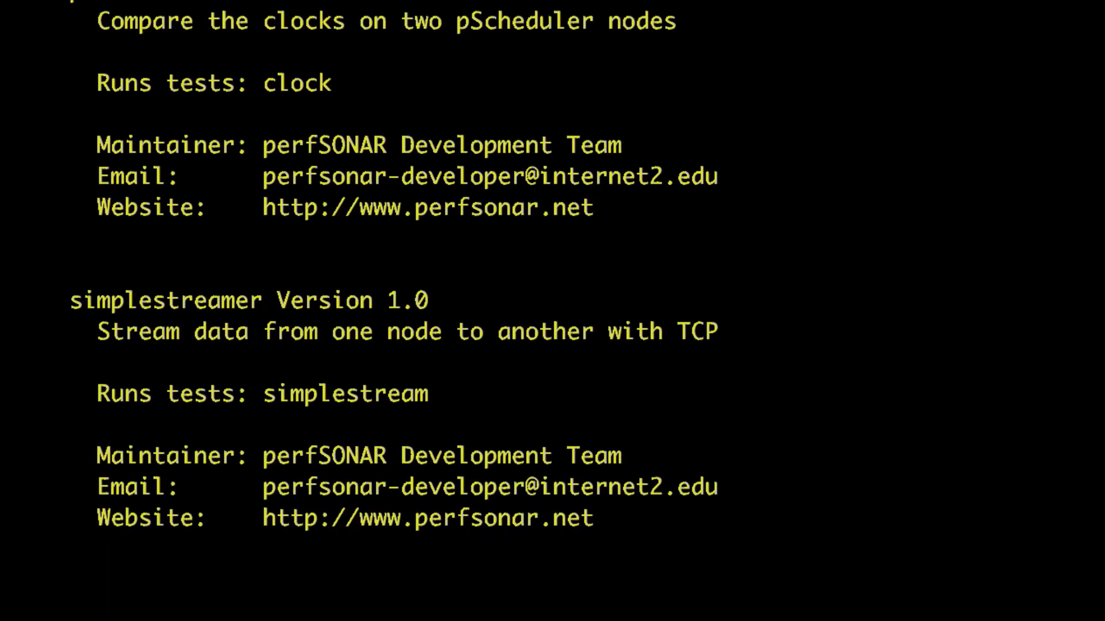
scroll(down, 3)
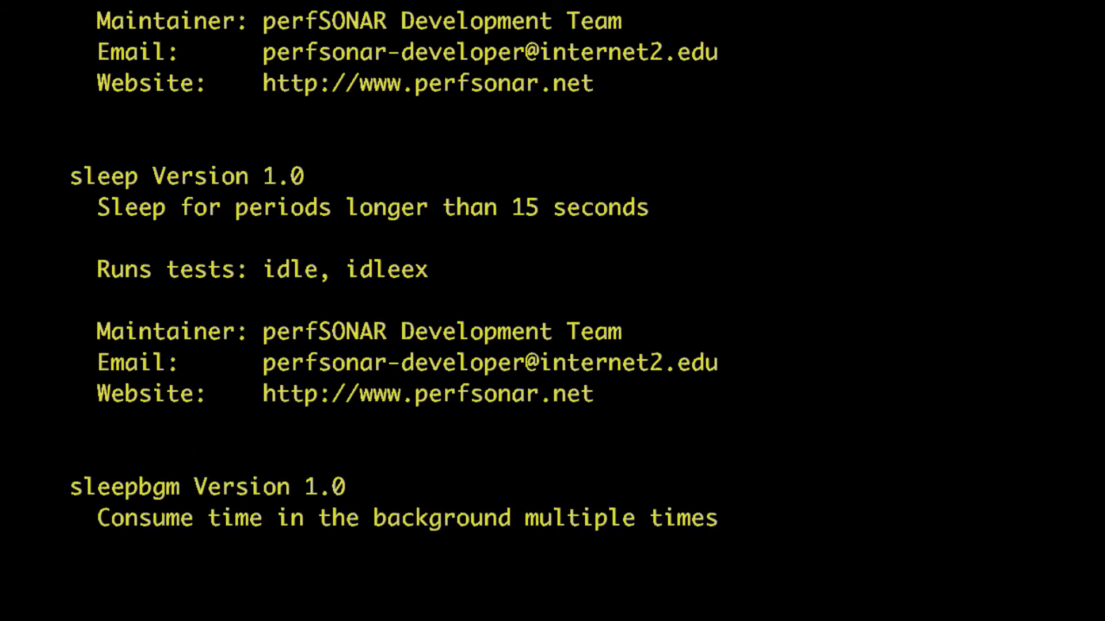
scroll(down, 3)
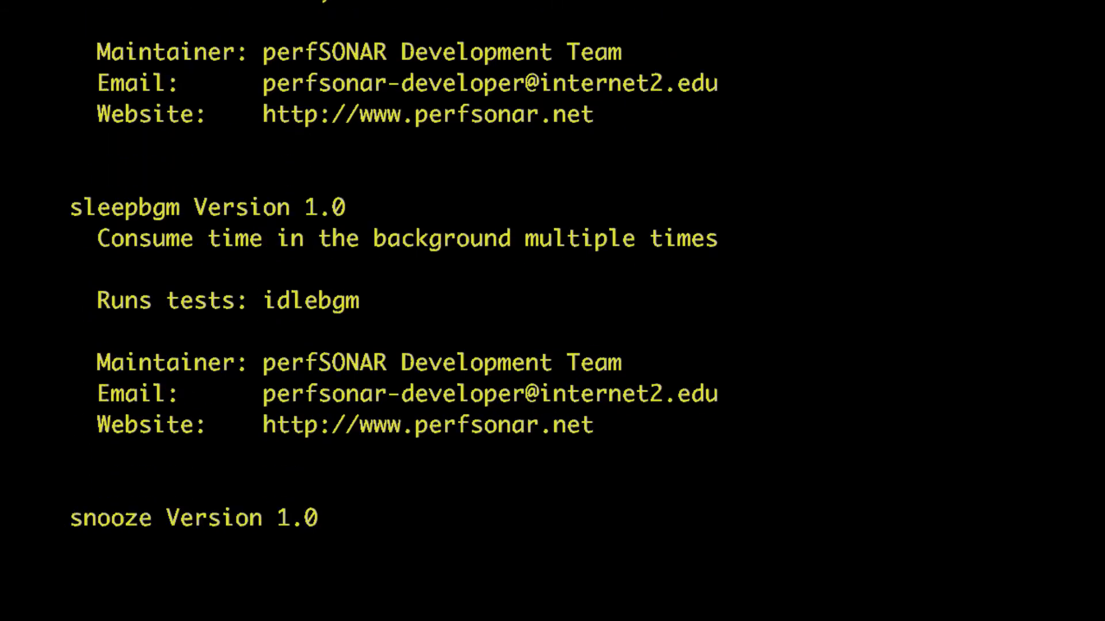
scroll(down, 3)
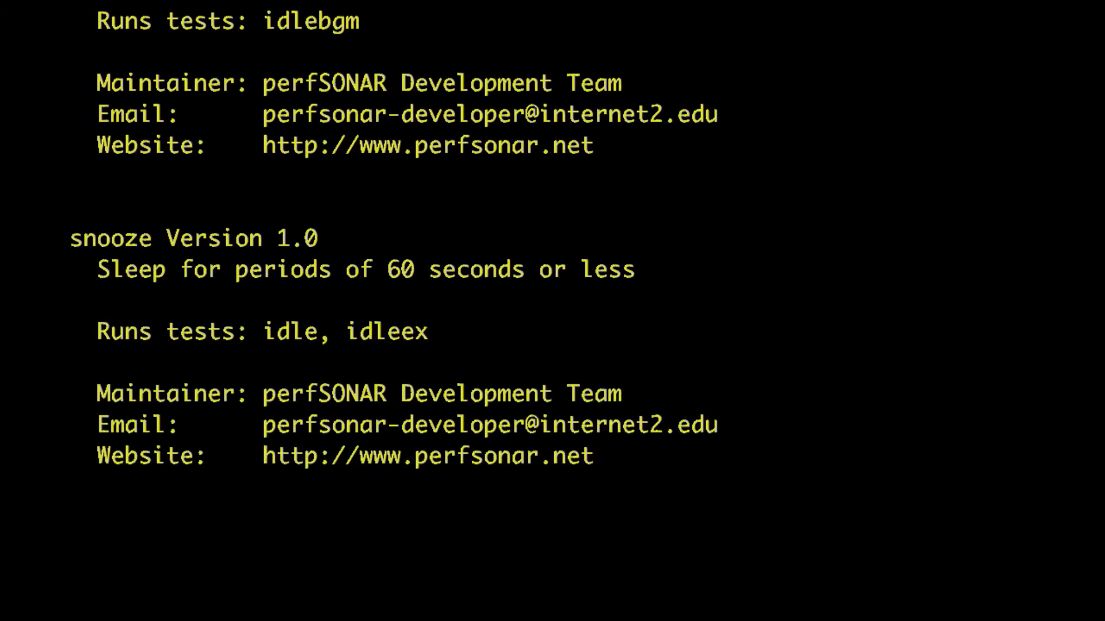
scroll(down, 3)
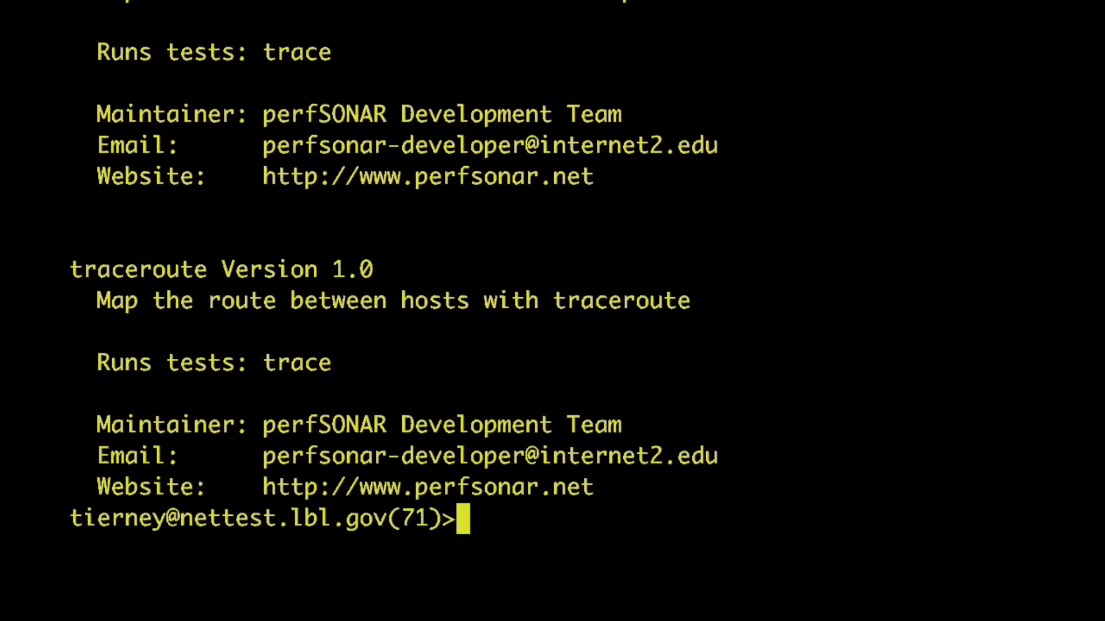
Run the rtt test bnl-pt1.es.net to nettest.lbl.gov: five replies near 70.7 ms, 0% loss
text(pscheduler task rtt --source bnl-pt1.es.net --dest nettest.lbl.gov)
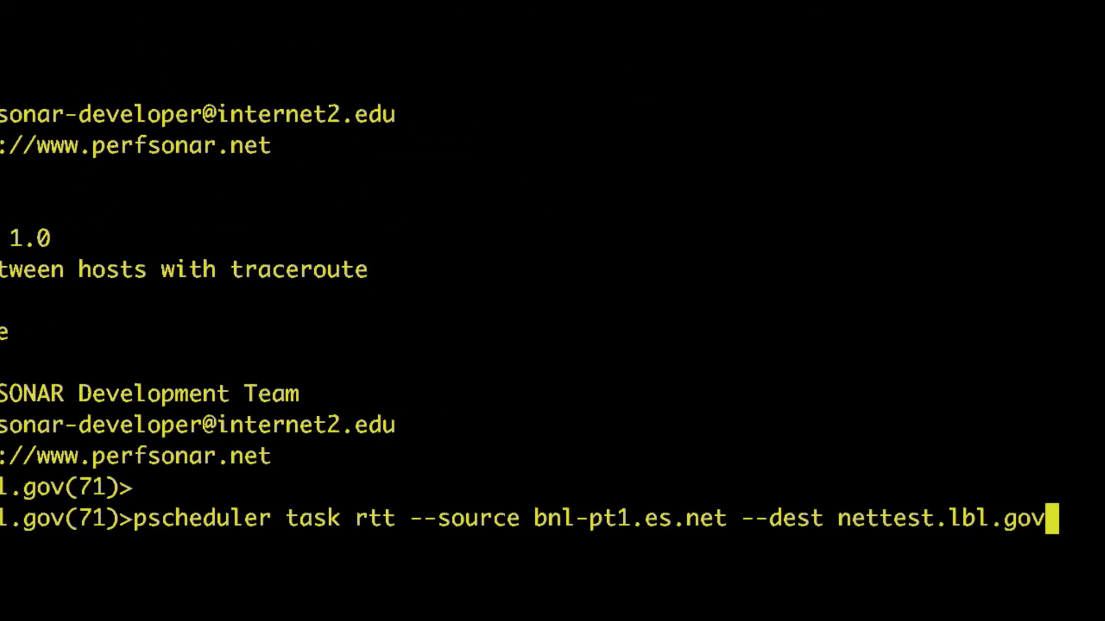
scroll(down, 3)
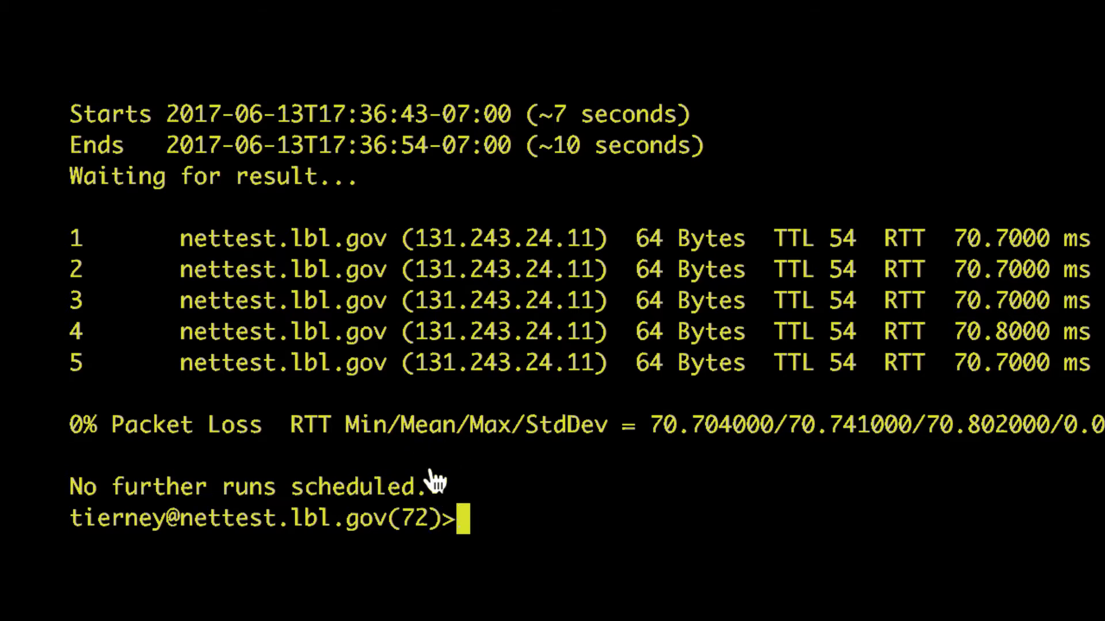
text(pscheduler task latency --source bnl-pt1.es.net)
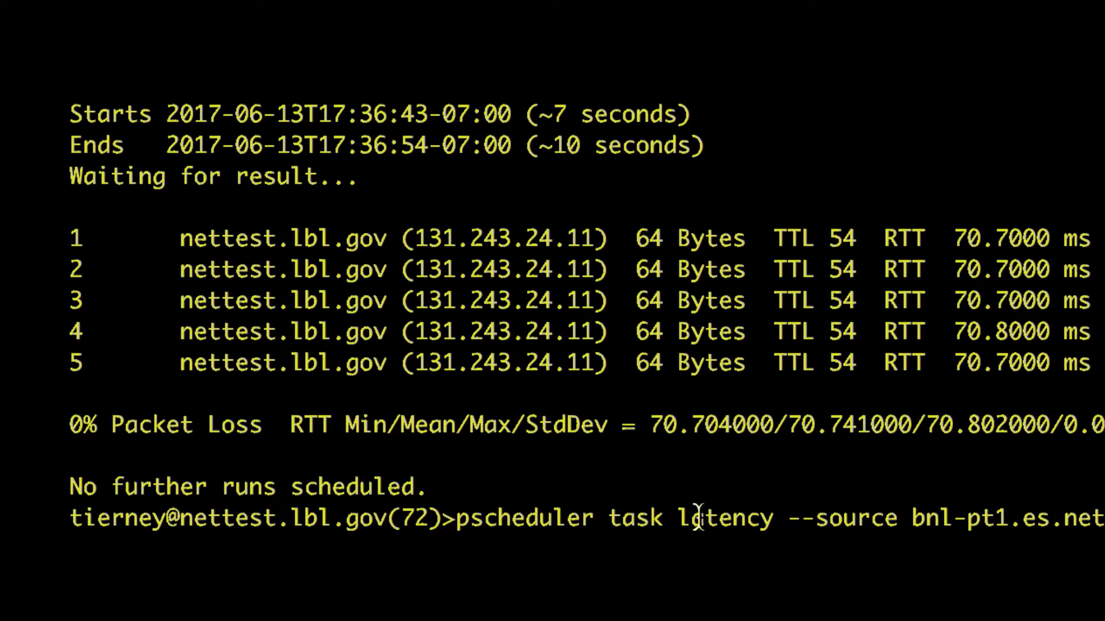
Review the owping latency results: delay and TTL histograms for 1000 packets
double_click(725, 519)
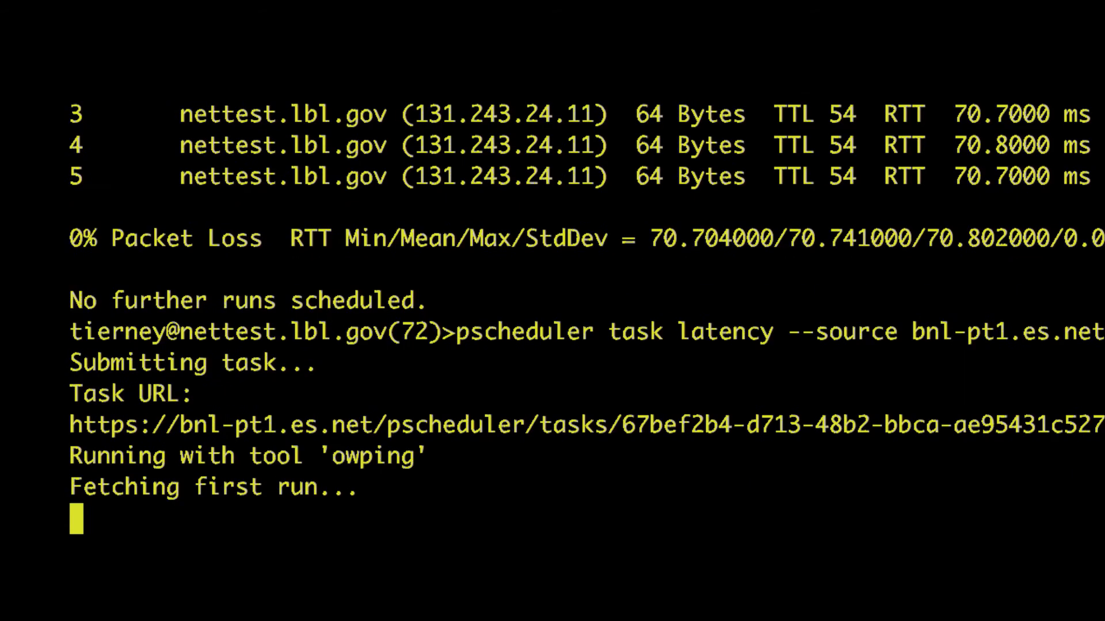
scroll(down, 3)
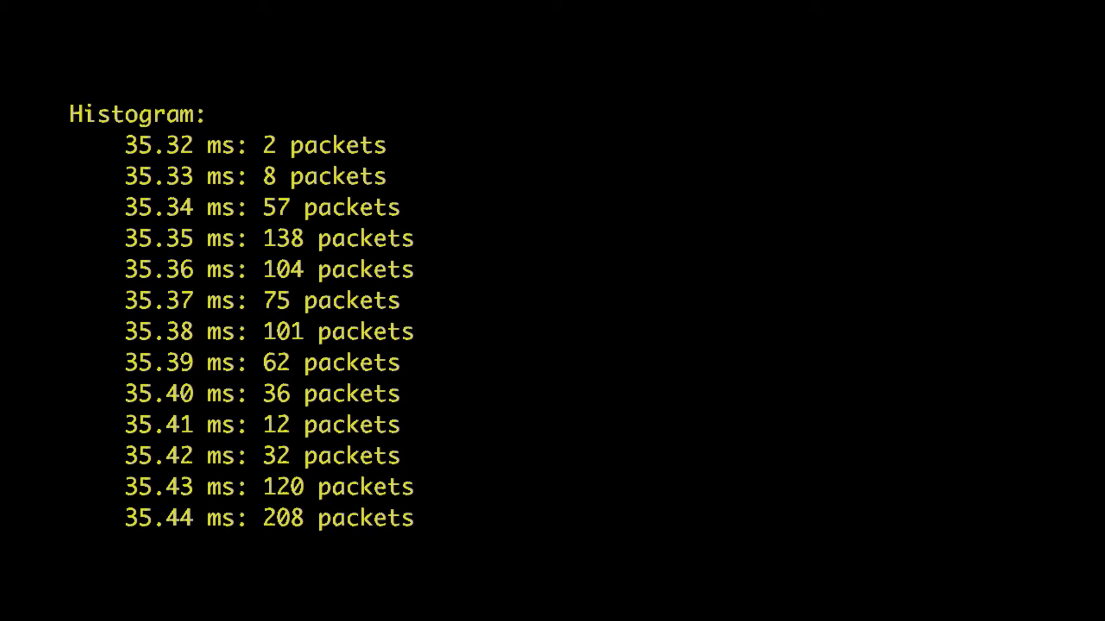
scroll(down, 3)
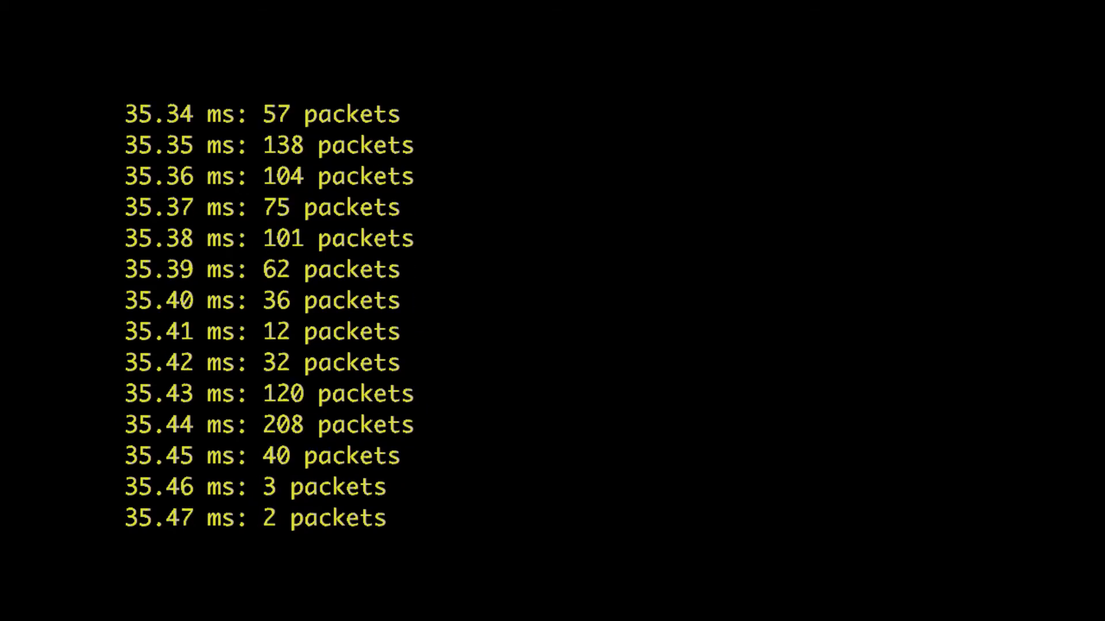
scroll(down, 3)
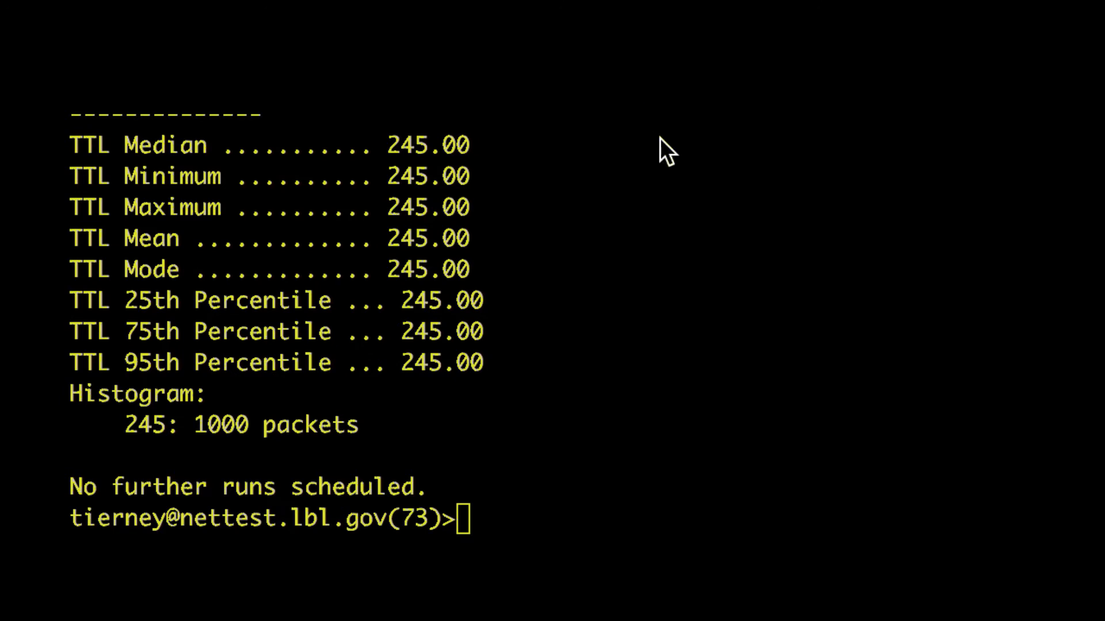
Run the latency test with --dest bnl-pt1.es.net and review its delay and TTL histograms
text(pscheduler task latency --dest bnl-pt1.es.net -)
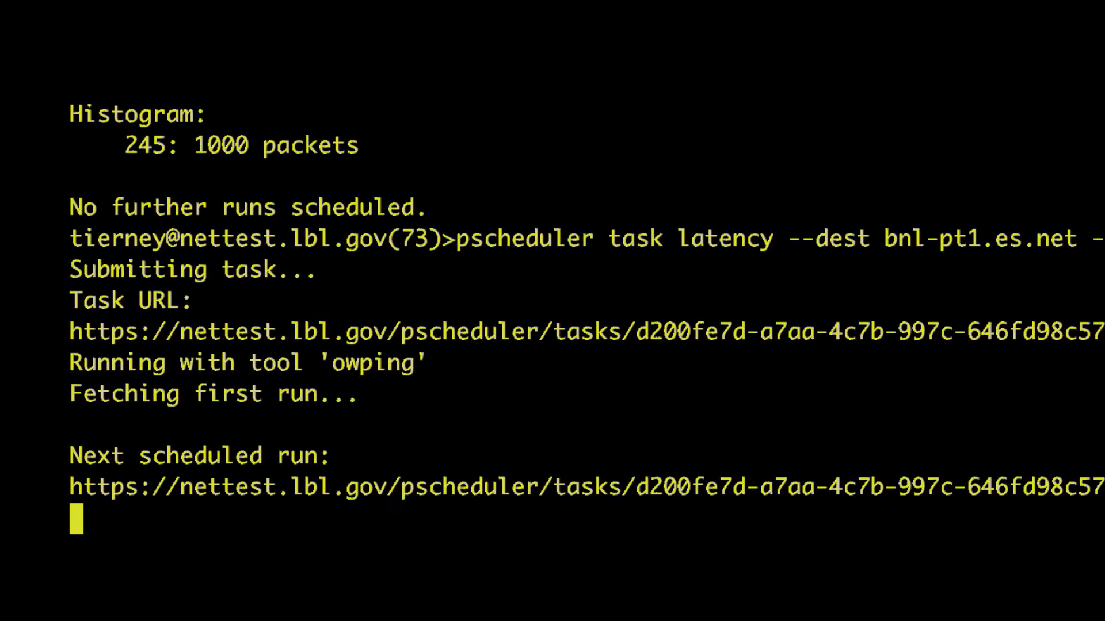
scroll(down, 3)
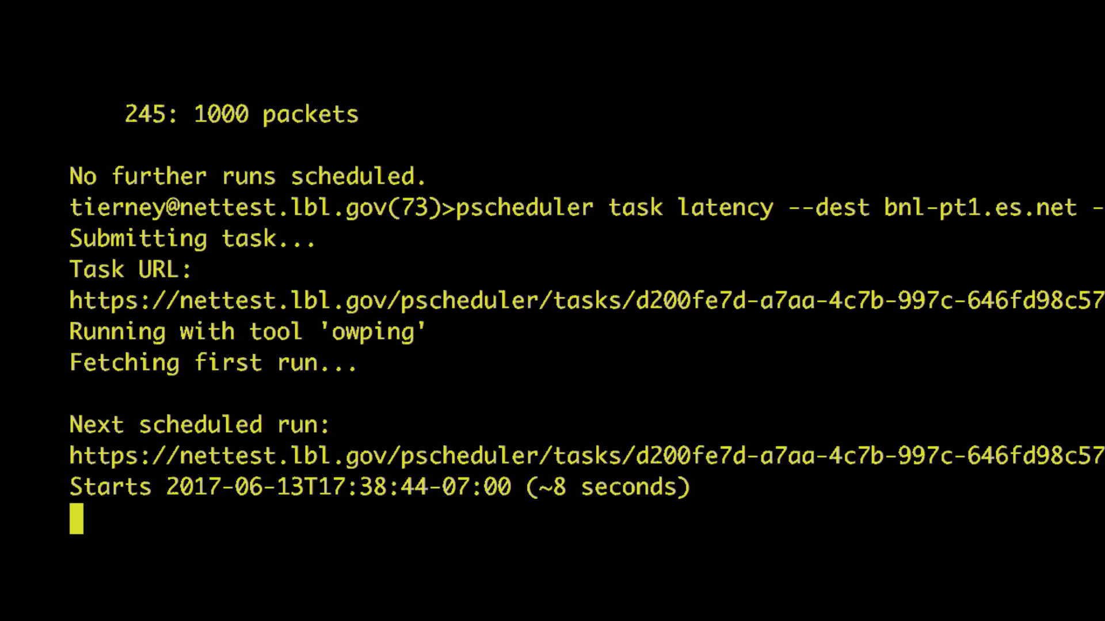
scroll(down, 3)
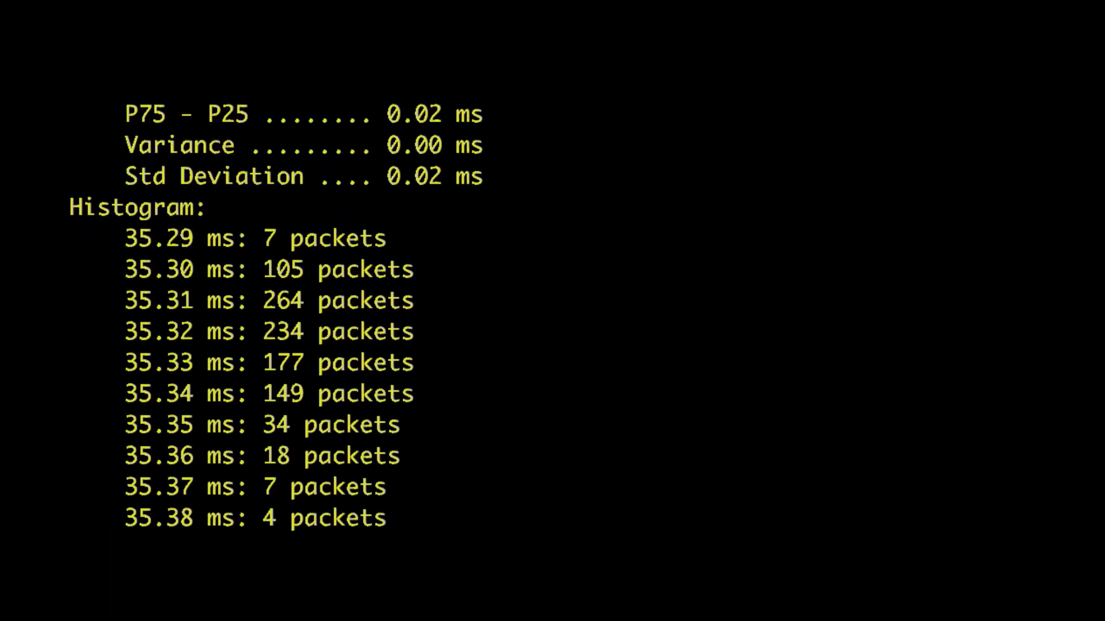
scroll(down, 3)
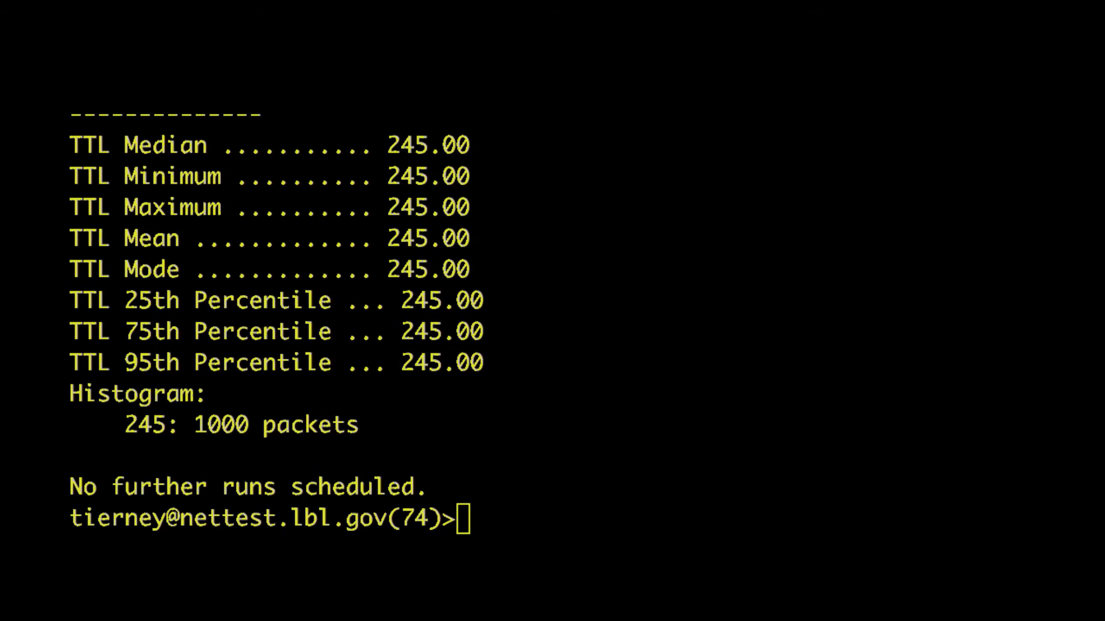
Show 'pscheduler task latency --help' and scroll through its options and examples
text(pscheduler task latency --help)
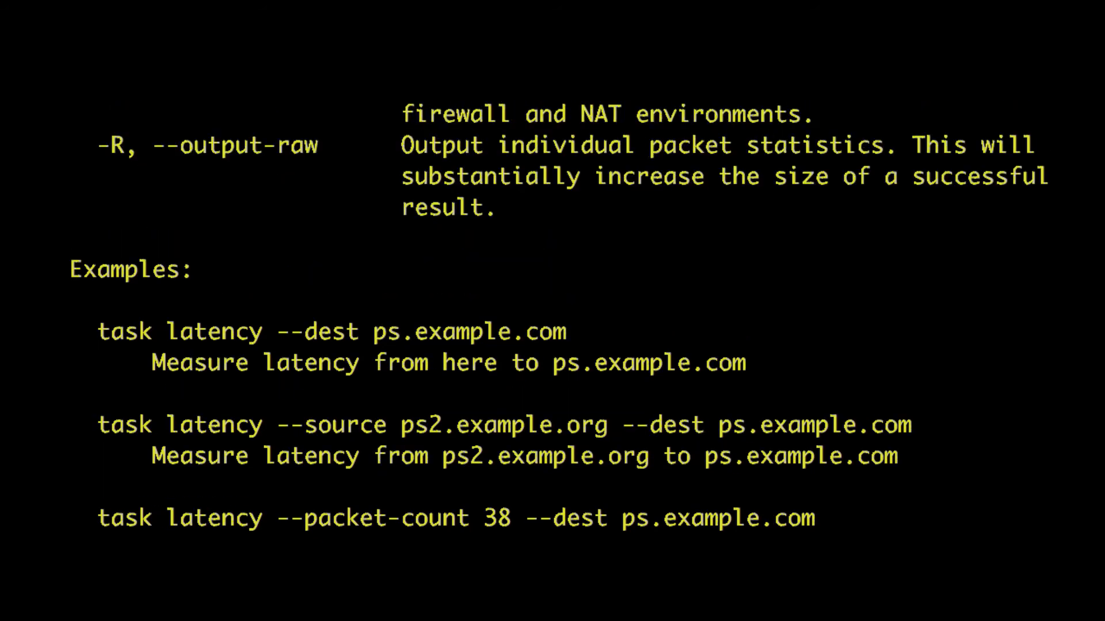
scroll(down, 3)
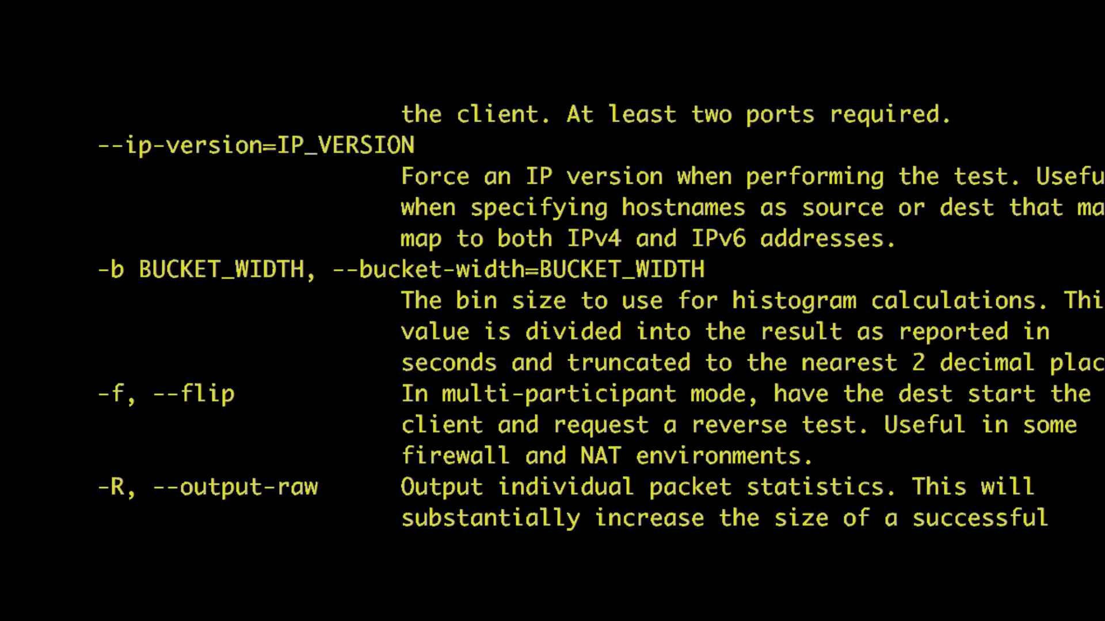
scroll(down, 3)
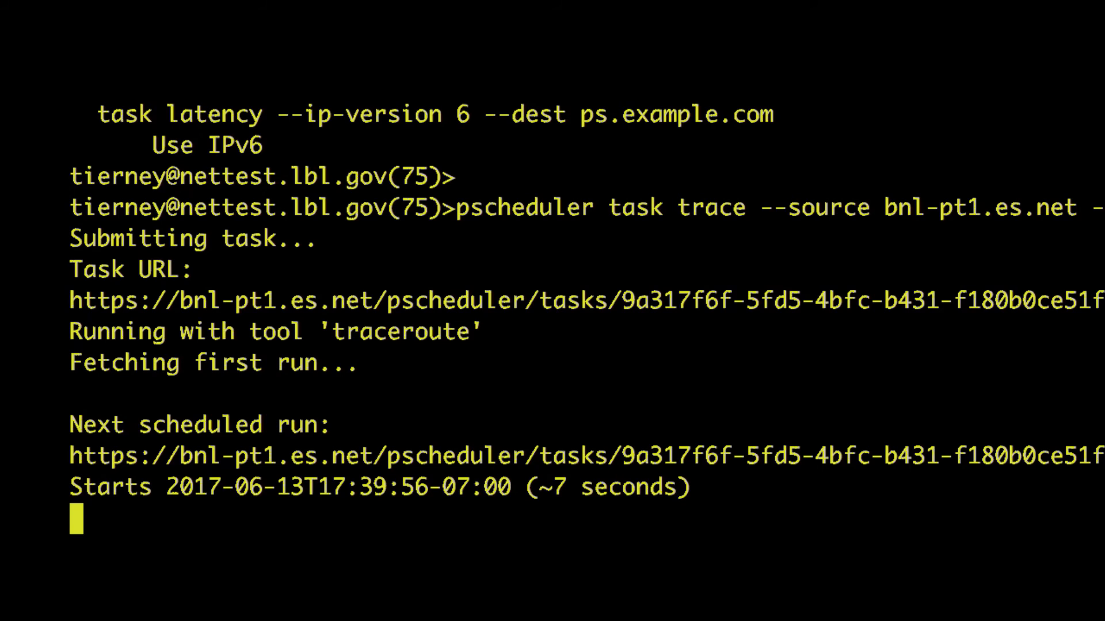
Scroll through the traceroute's 11 hops ending at nettest.lbl.gov around 70.6 ms
scroll(down, 3)
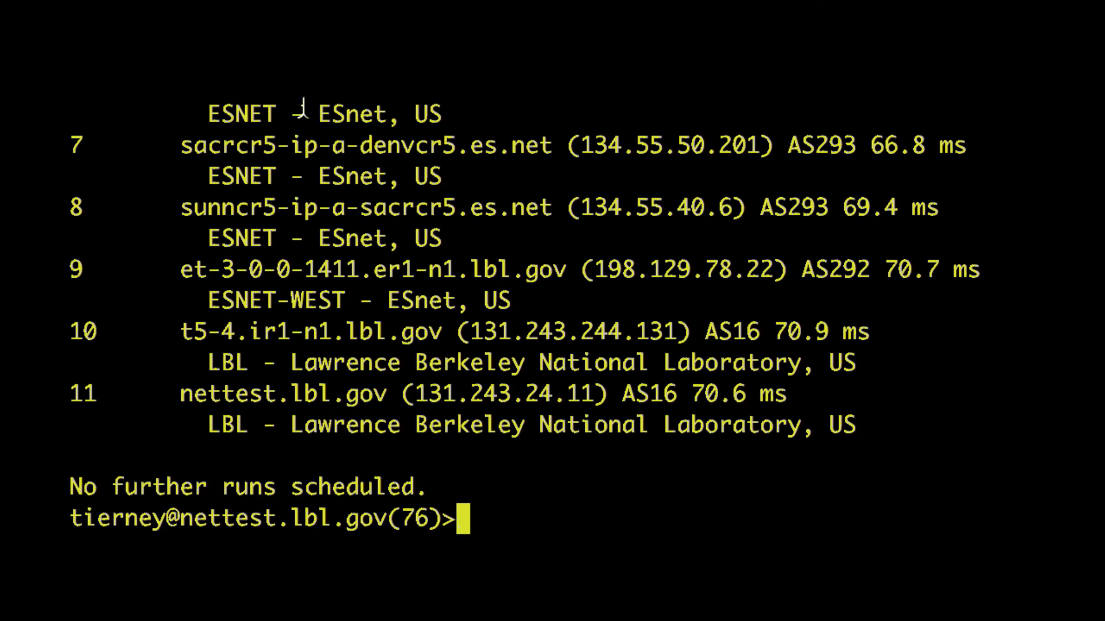
Start a tracepath trace to list per-hop MTU, 9000 bytes down to 1500
text(pscheduler task --tool tracepath trace --source)
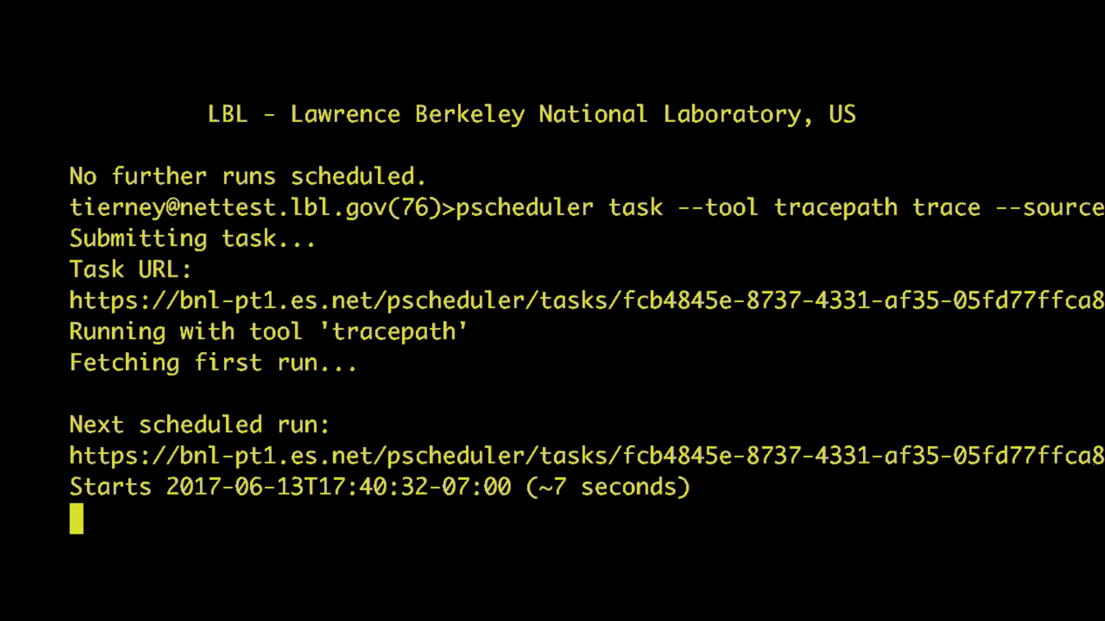
mouse_move(303, 199)
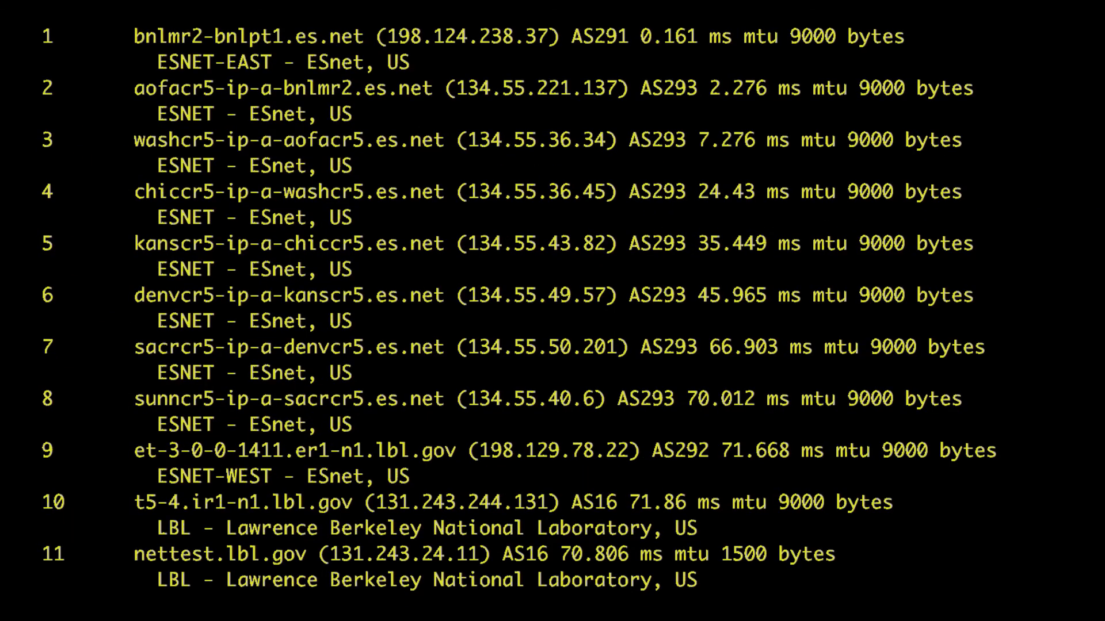
mouse_move(719, 70)
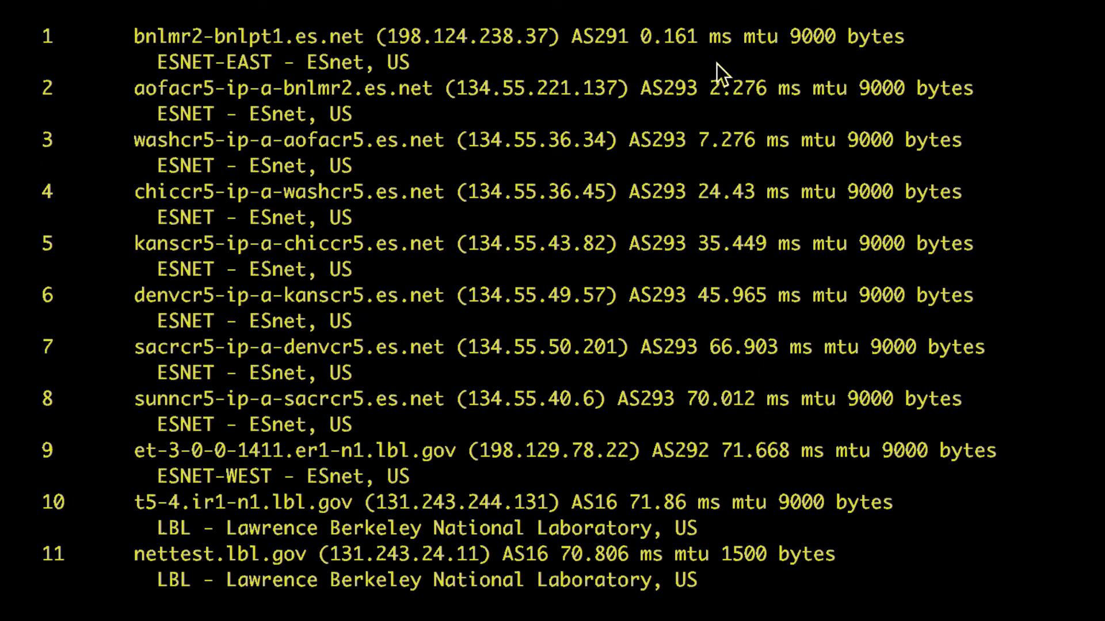
mouse_move(740, 49)
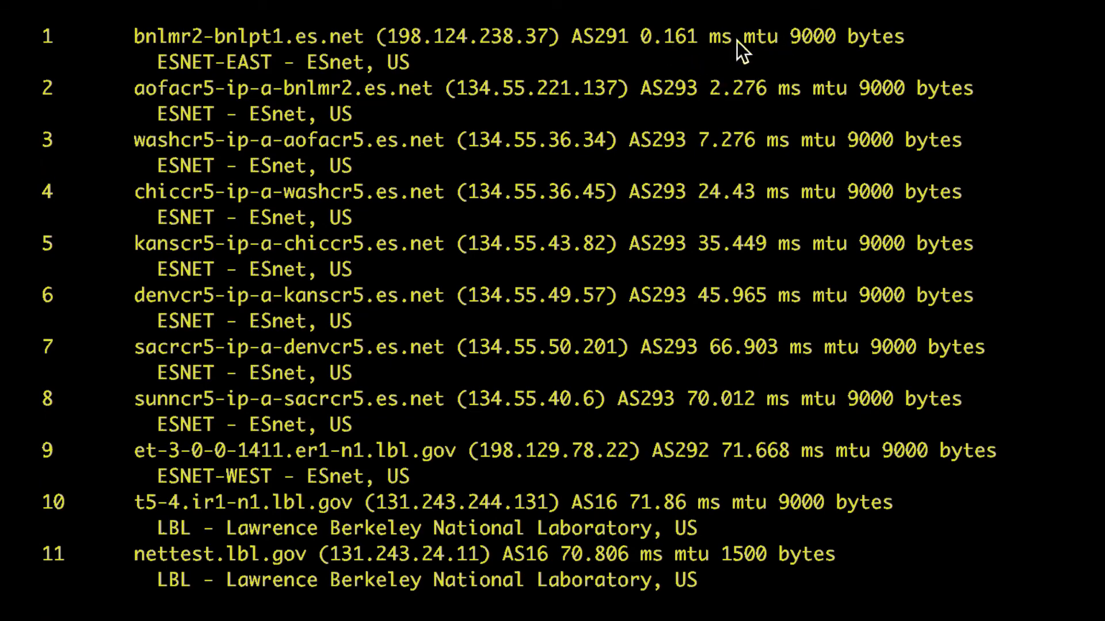
Highlight the 'mtu 9000' value on tracepath hop 1
double_click(793, 37)
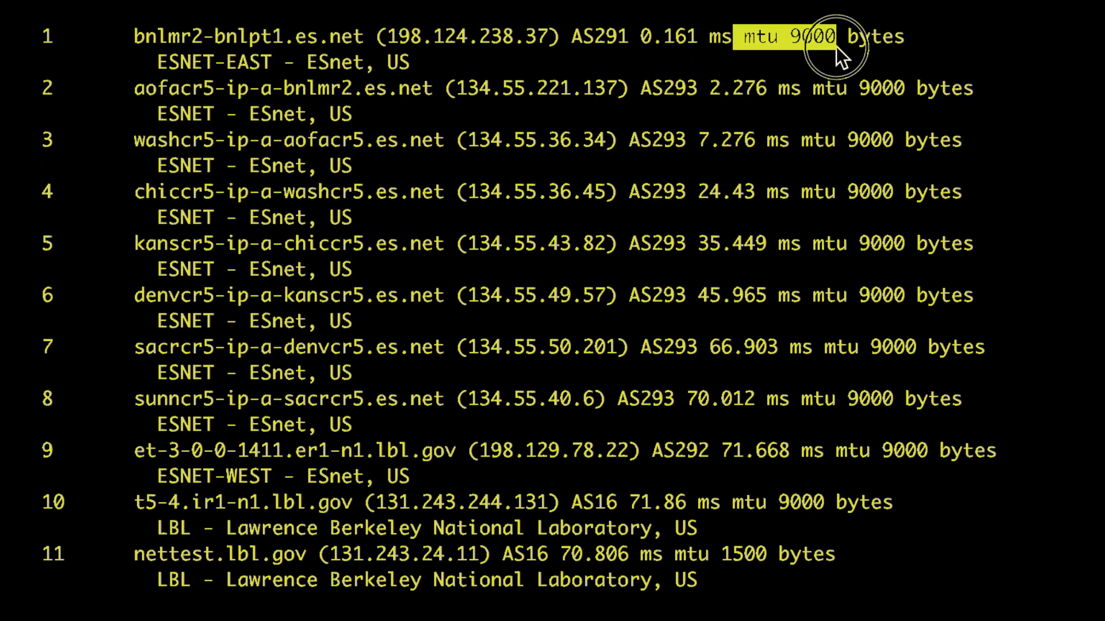
mouse_move(750, 38)
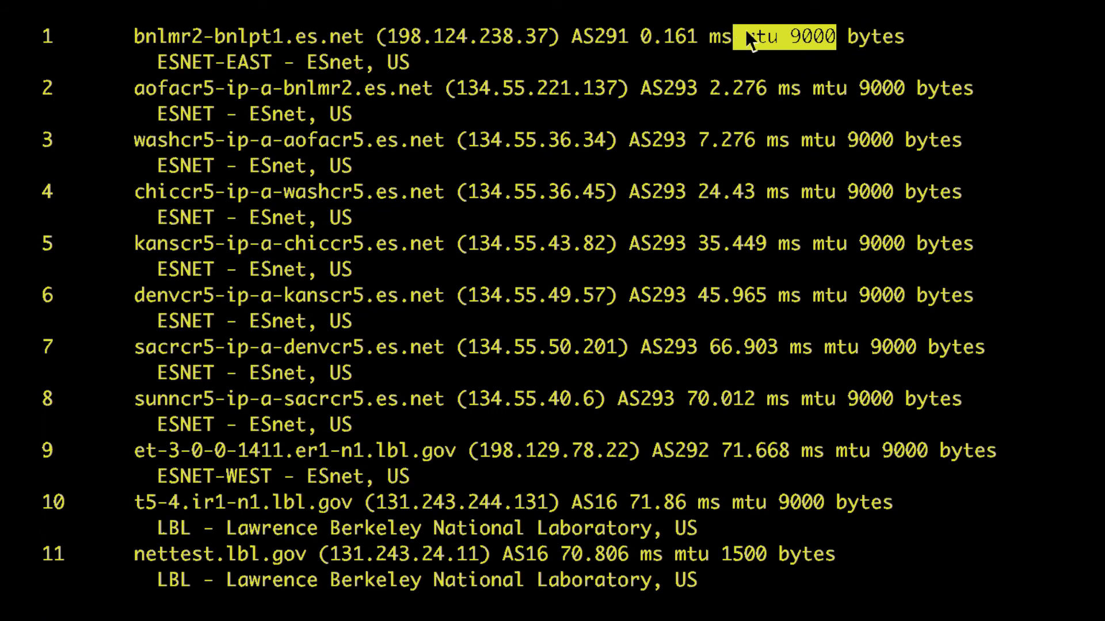
mouse_move(828, 50)
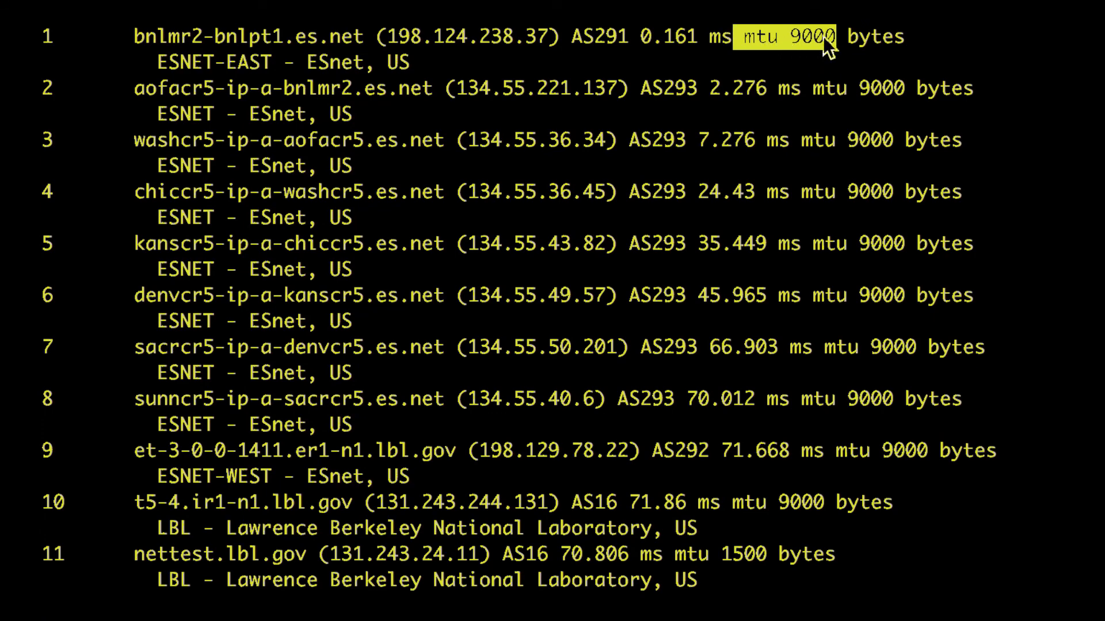
mouse_move(857, 417)
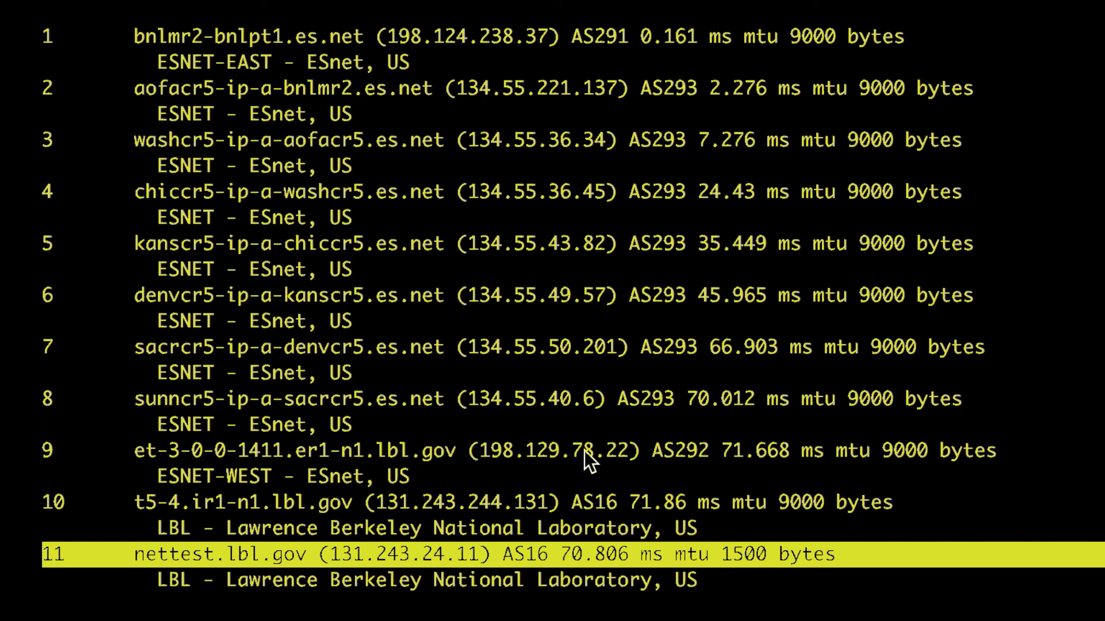
mouse_move(623, 403)
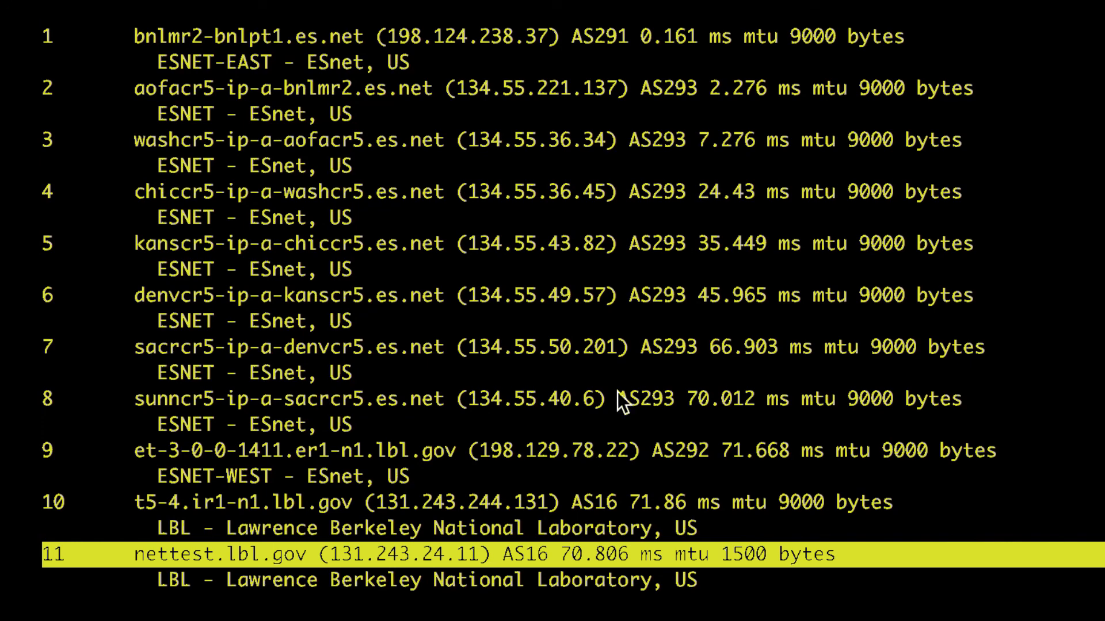